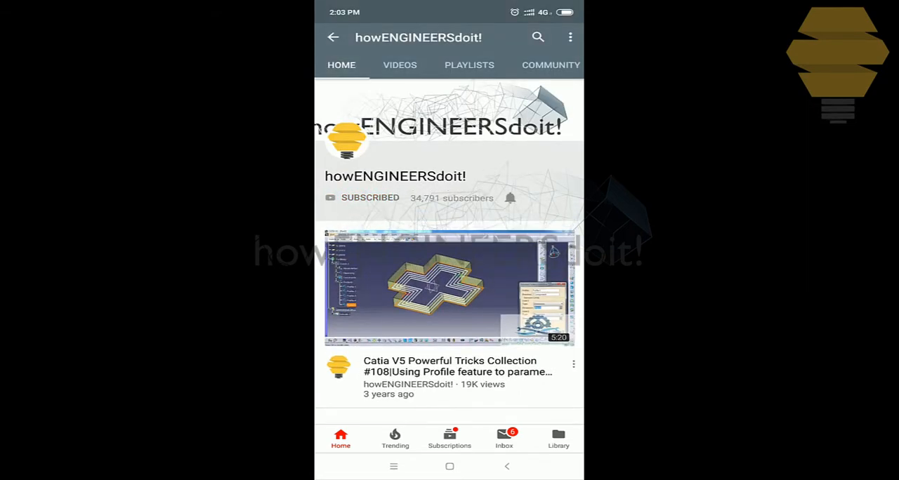
# Switch from the YouTube page to the Excel workbook with the Month/Sales data.
pyautogui.click(510, 197)
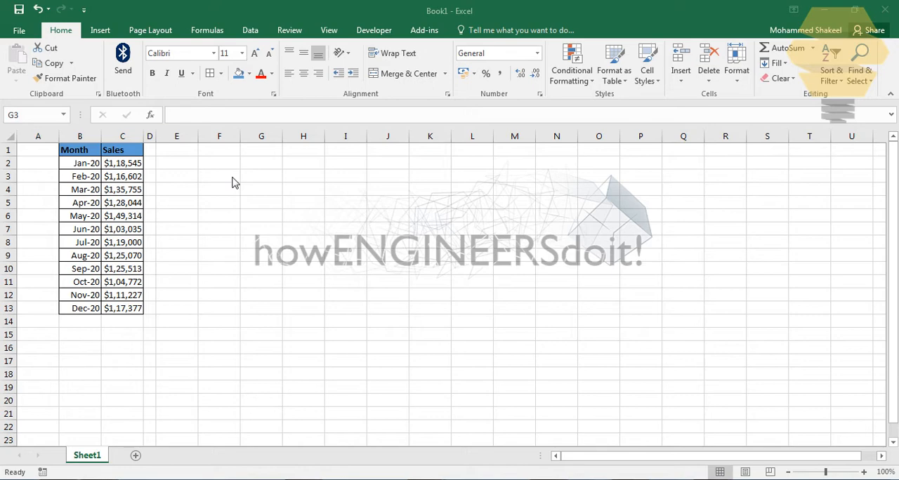
# Format B1:C13 as a table with headers using Format as Table.
pyautogui.click(262, 177)
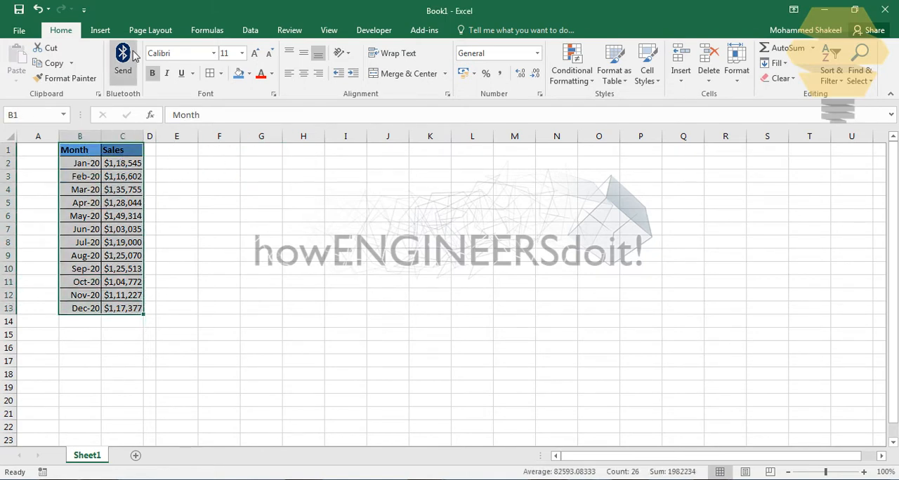
pyautogui.click(612, 63)
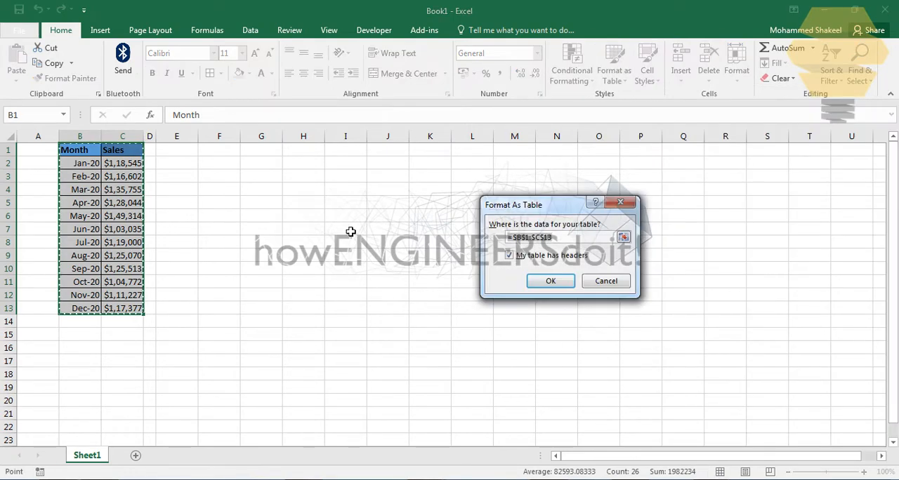
pyautogui.click(550, 281)
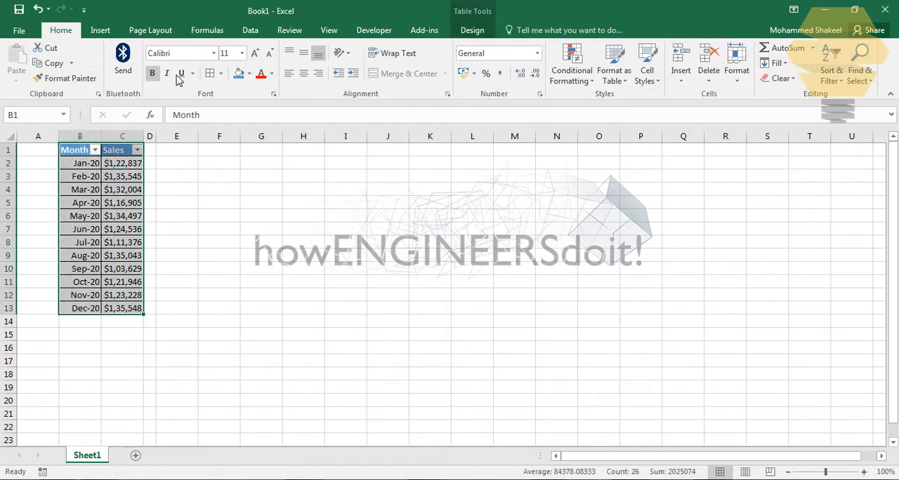
# Insert a 2-D clustered column chart of the Sales table.
pyautogui.click(364, 54)
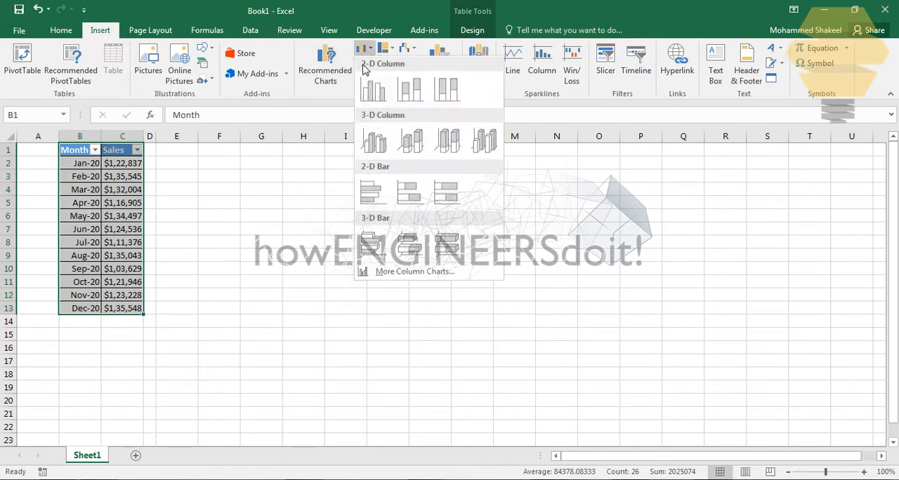
pyautogui.click(374, 89)
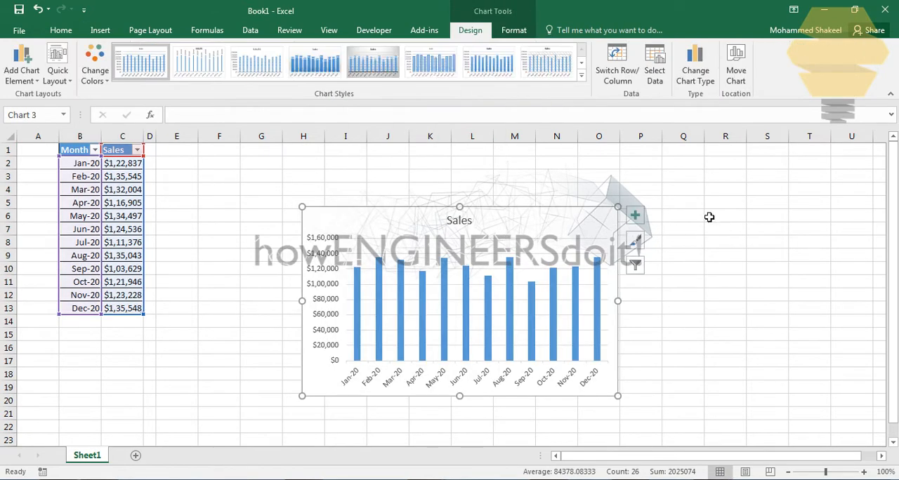
pyautogui.click(177, 216)
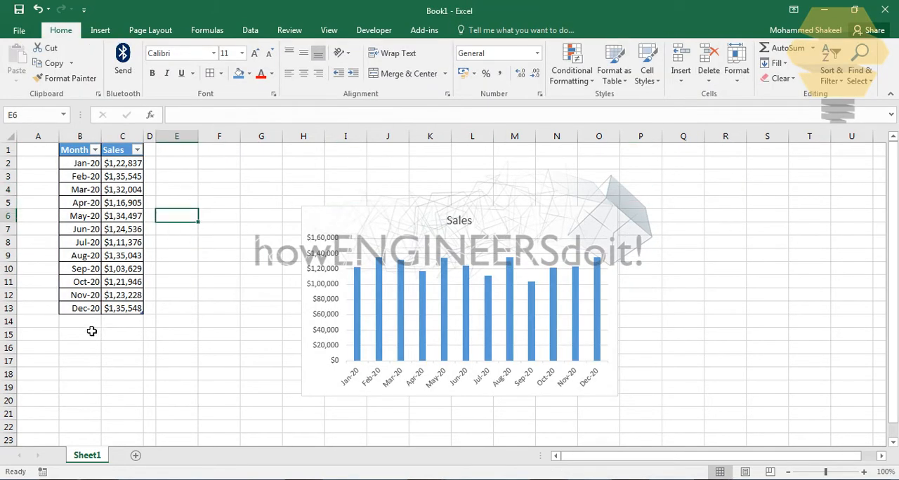
# Add a Jan-21 row below the table so it appears in the chart, dismissing the formula warning.
pyautogui.write('Jan-21')
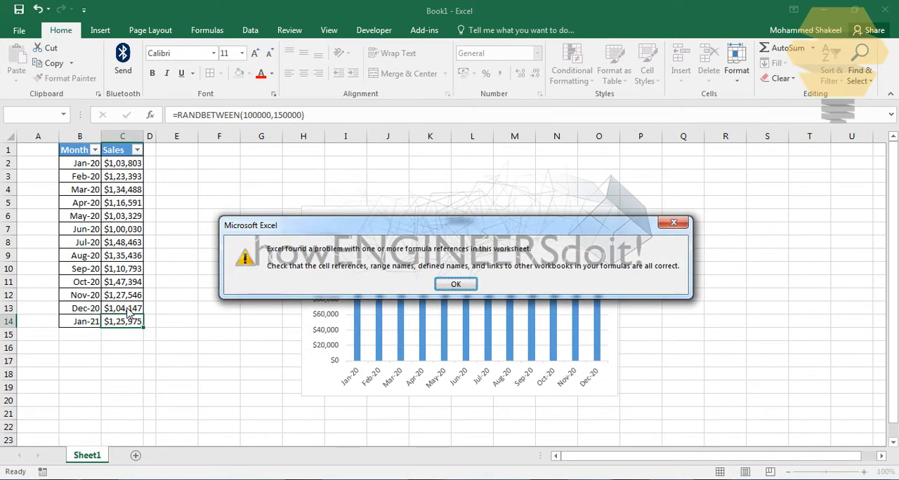
pyautogui.click(455, 283)
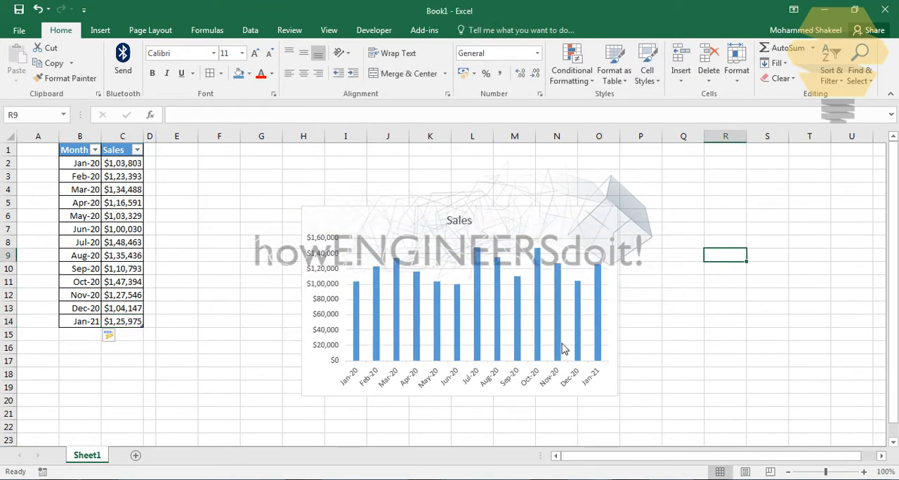
pyautogui.moveTo(597, 282)
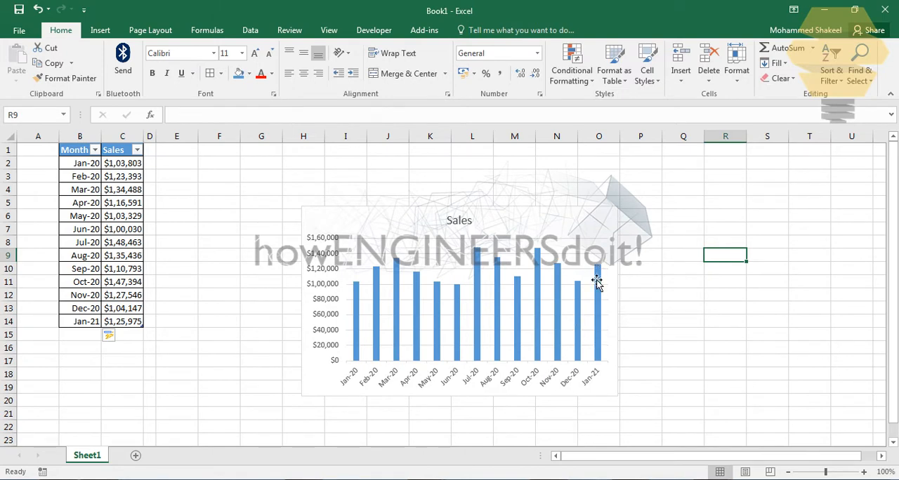
pyautogui.click(641, 202)
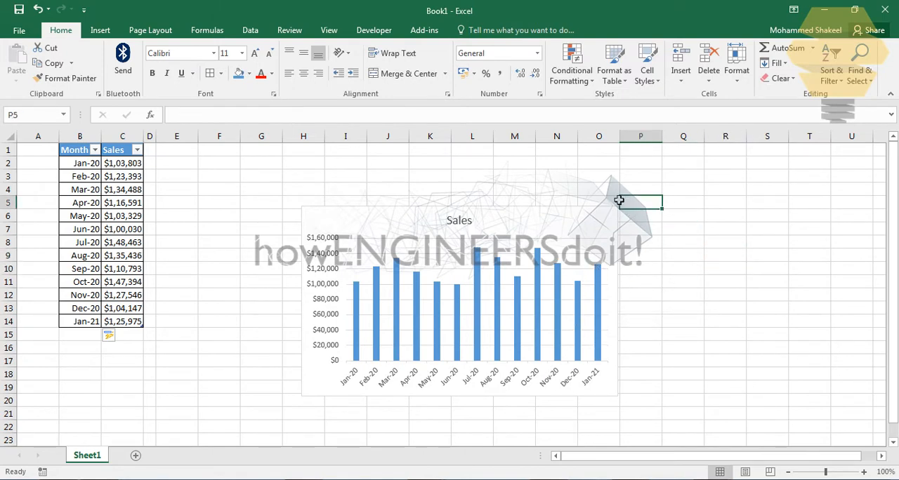
# Revert to the plain list, then start and cancel an =o formula in G6.
pyautogui.click(459, 302)
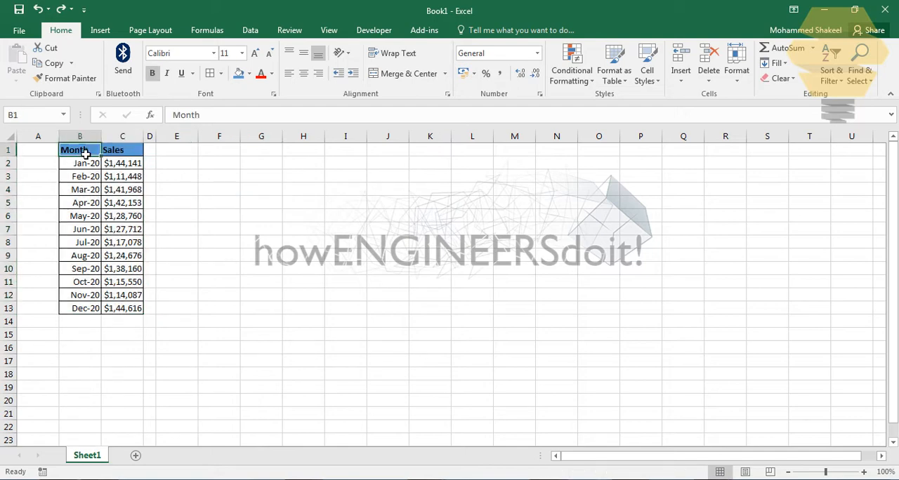
pyautogui.click(176, 295)
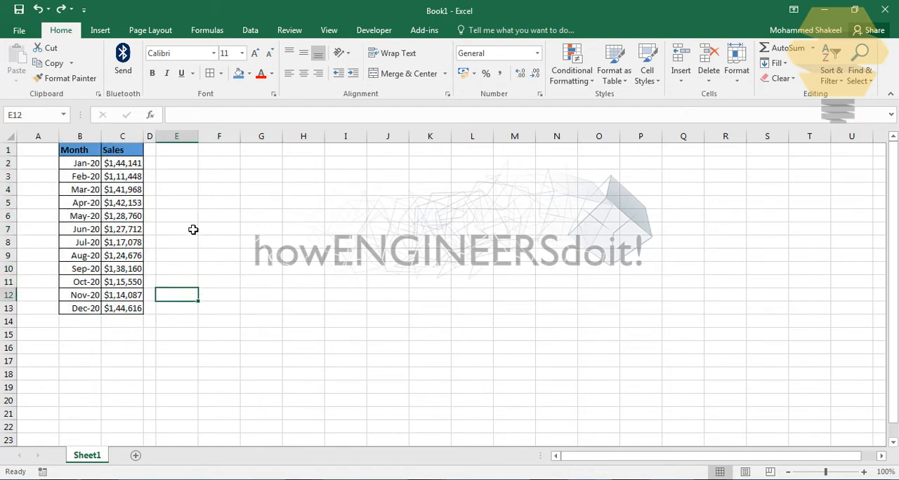
pyautogui.moveTo(73, 150); pyautogui.dragTo(122, 216)
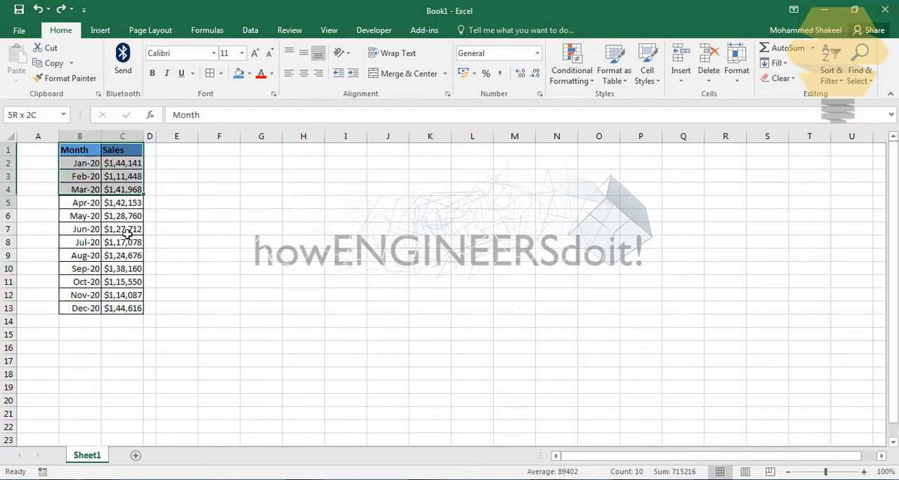
pyautogui.click(261, 216)
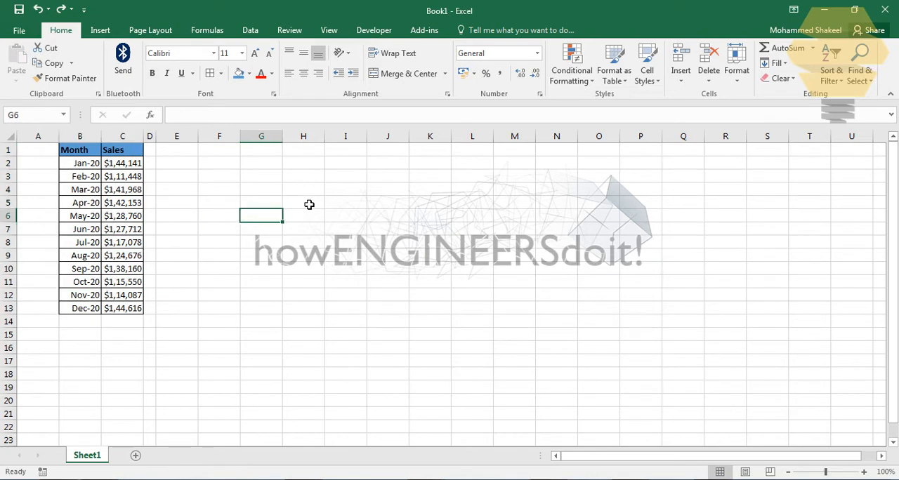
pyautogui.moveTo(479, 236)
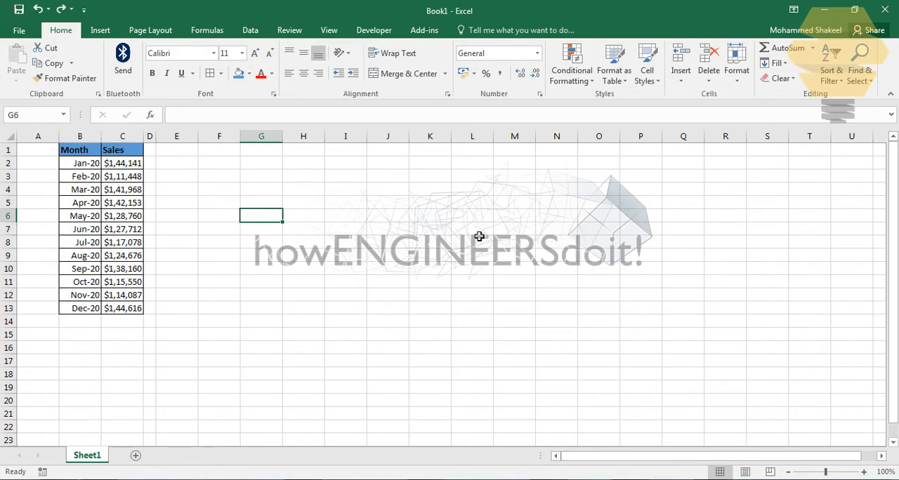
pyautogui.write('=o')
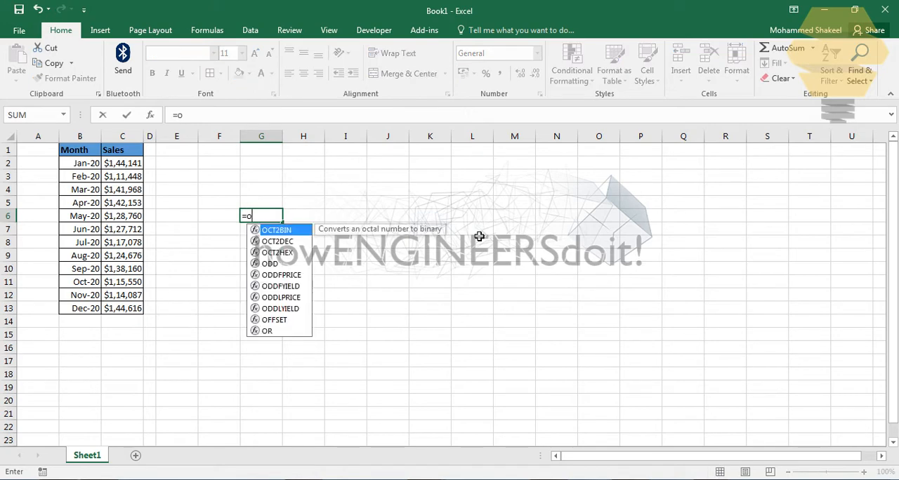
pyautogui.press('Escape')
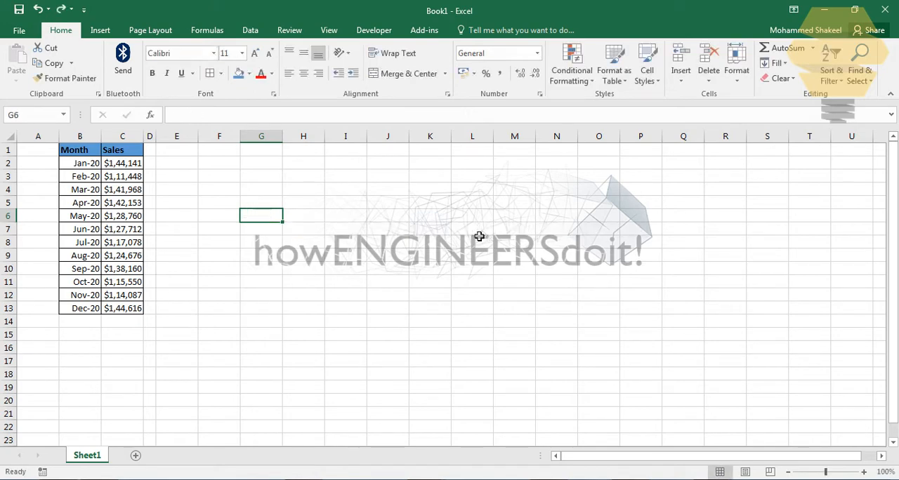
# Go to the Formulas ribbon and select empty cell G2.
pyautogui.click(206, 29)
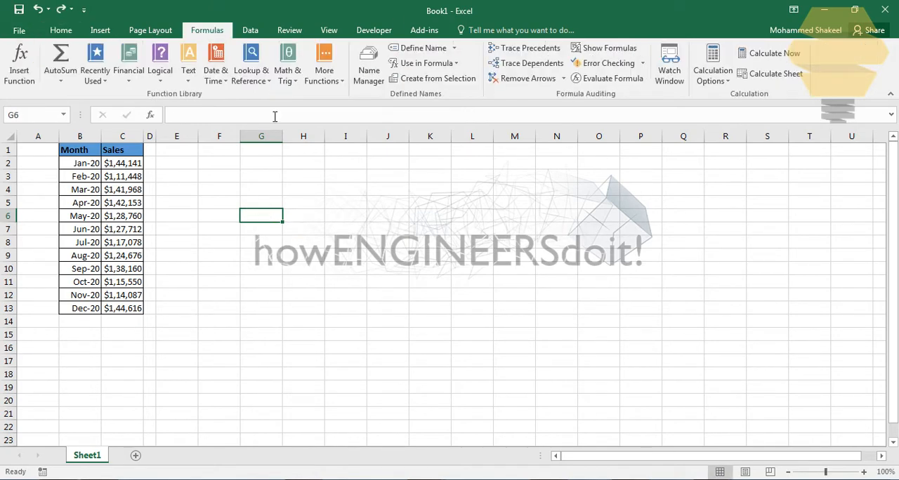
pyautogui.click(387, 255)
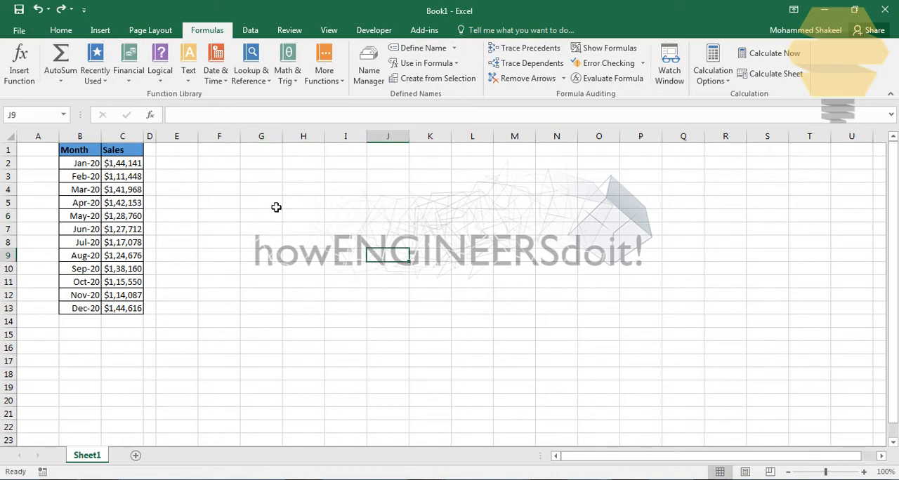
pyautogui.click(261, 202)
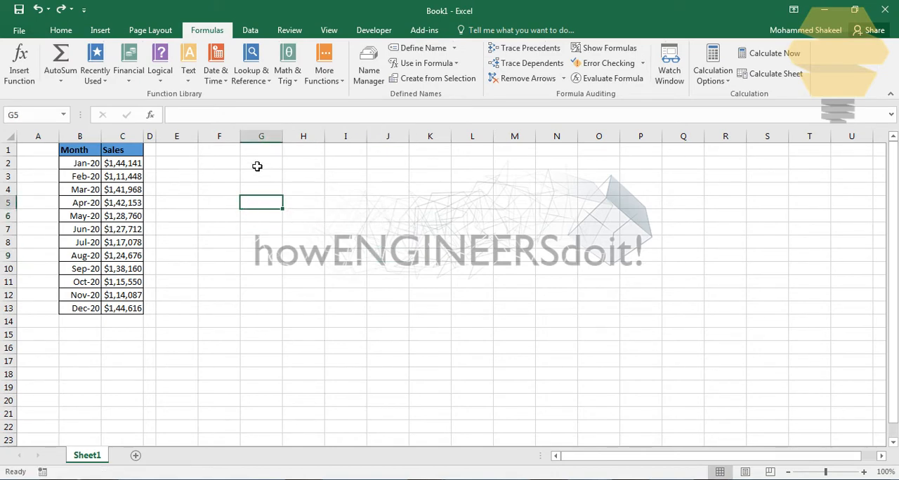
pyautogui.click(261, 163)
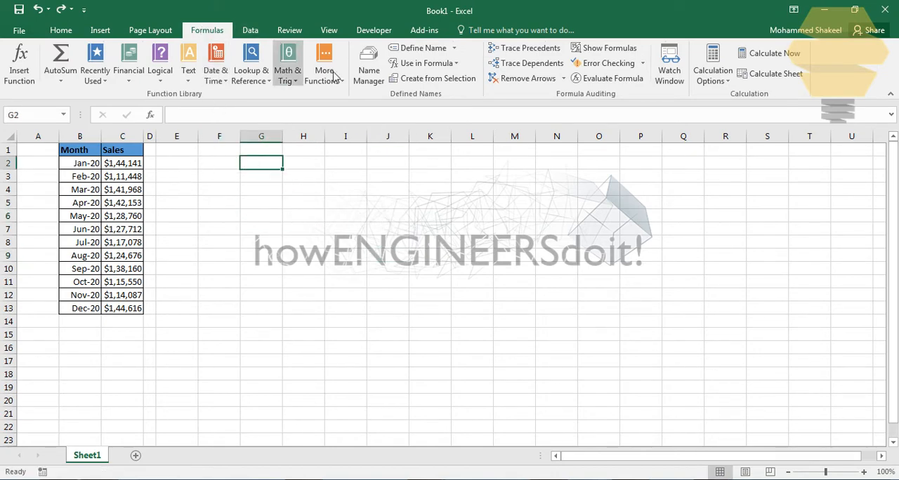
# In Name Manager remove the old Sales name and start a new name called Sales.
pyautogui.click(368, 63)
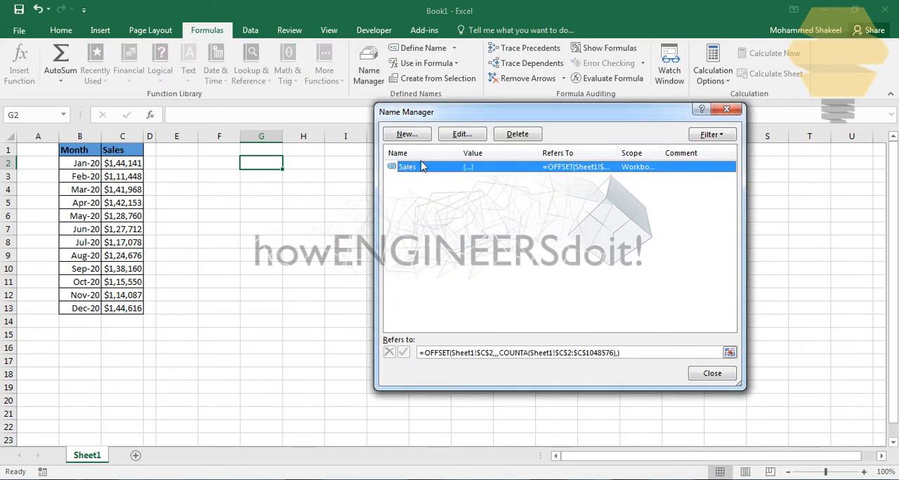
pyautogui.click(517, 134)
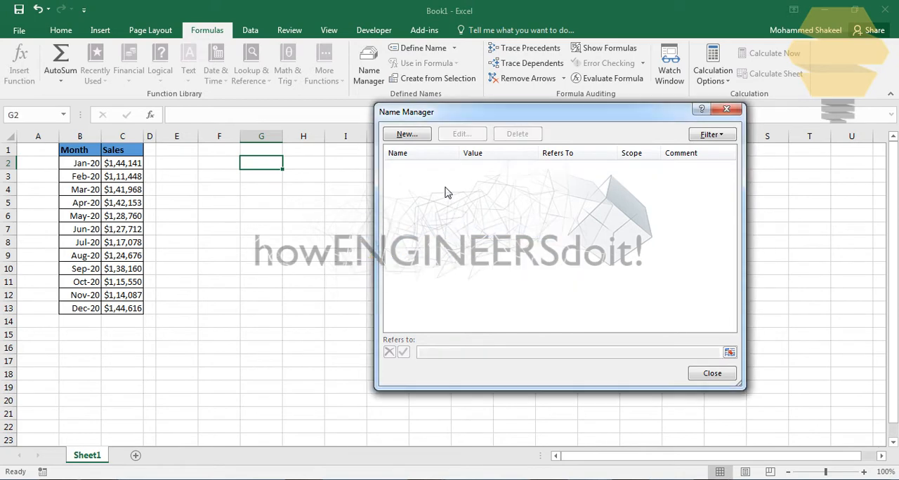
pyautogui.click(407, 133)
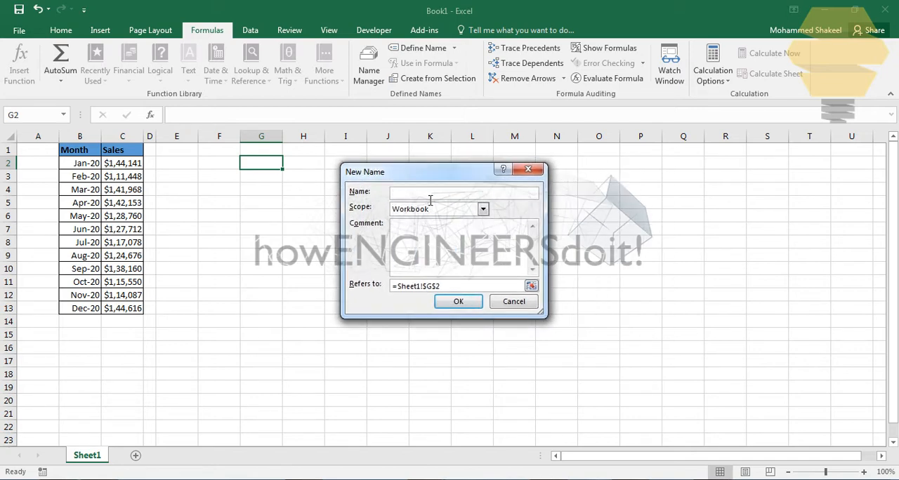
pyautogui.write('Sales')
pyautogui.write('=S')
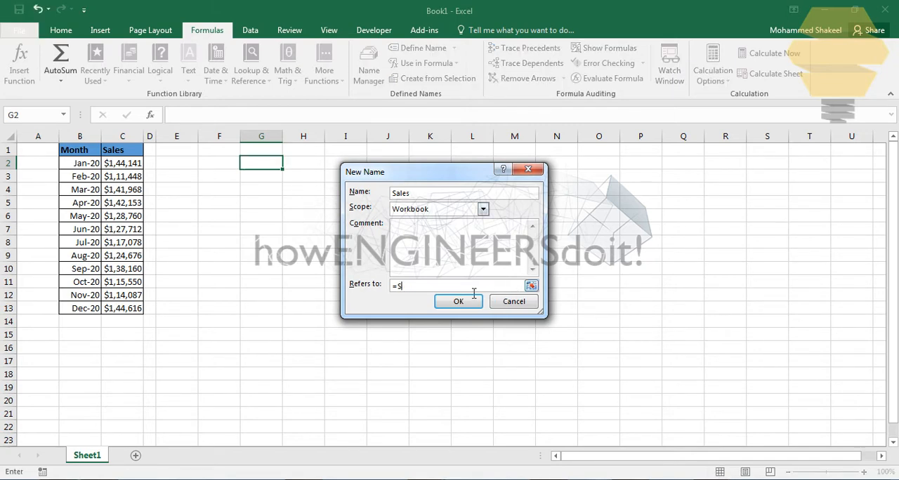
# Set Sales to =OFFSET(Sheet1!$C$2,,,COUNTA(Sheet1!$C$2:$C$1048576)) and confirm.
pyautogui.write('offset')
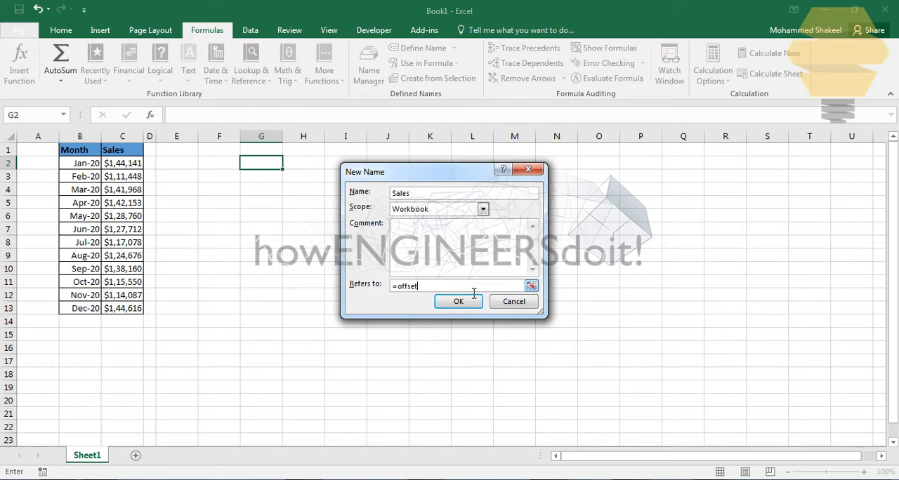
pyautogui.write('(')
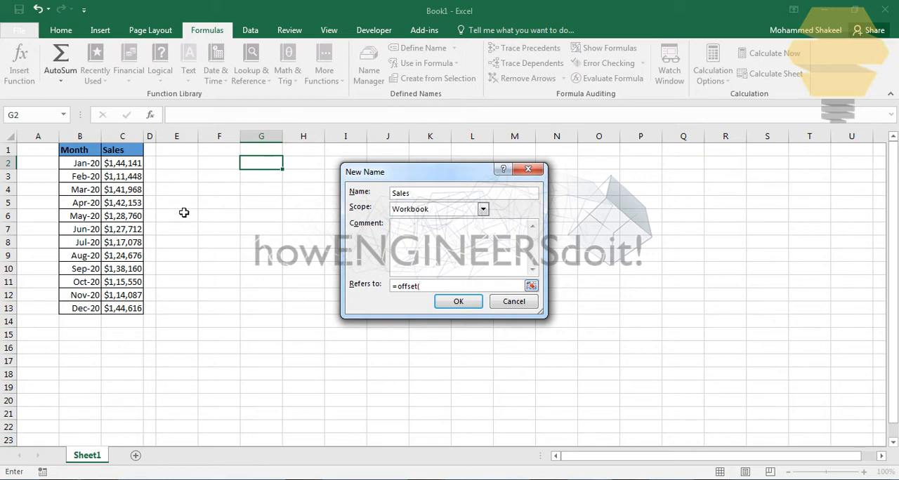
pyautogui.moveTo(119, 169)
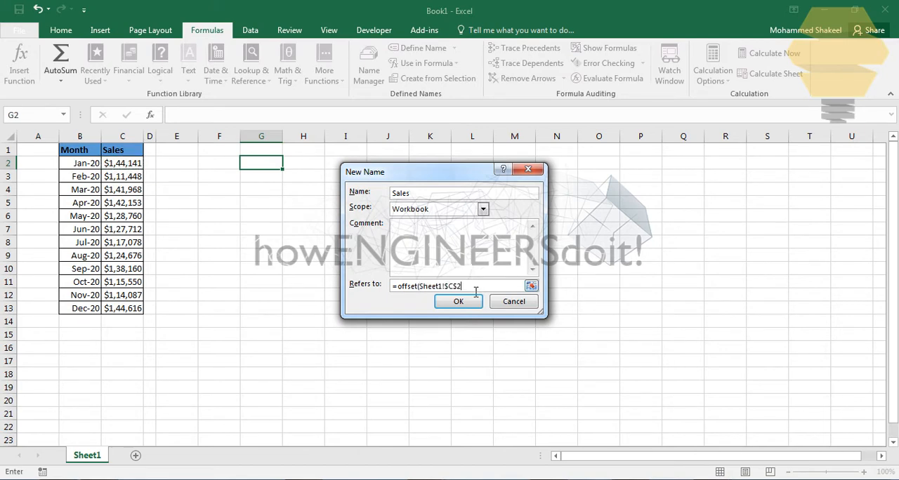
pyautogui.write(',,')
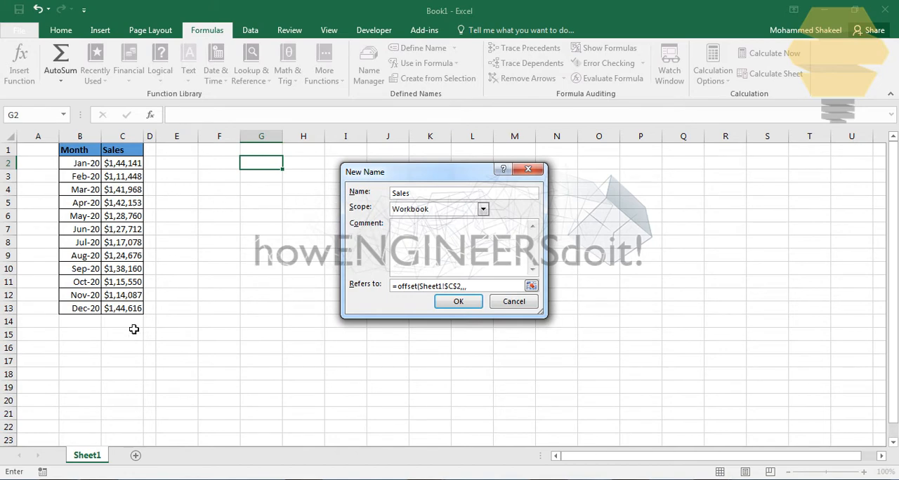
pyautogui.moveTo(445, 252)
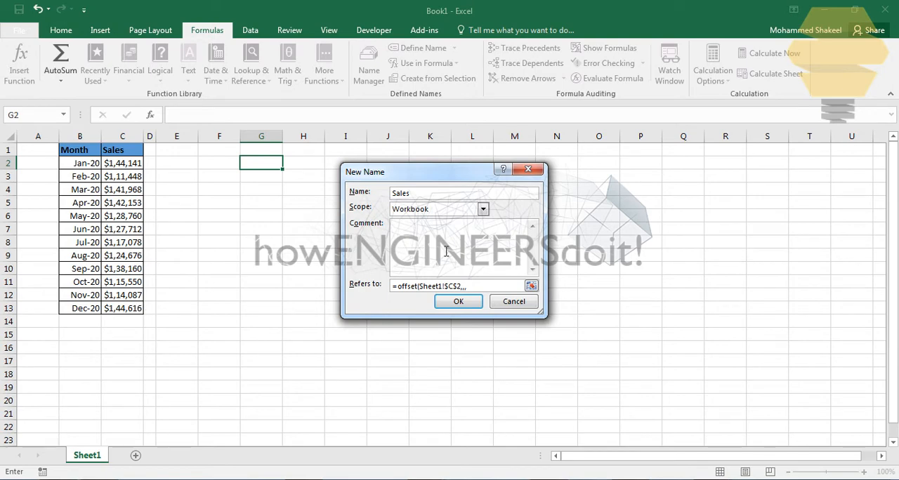
pyautogui.write('count')
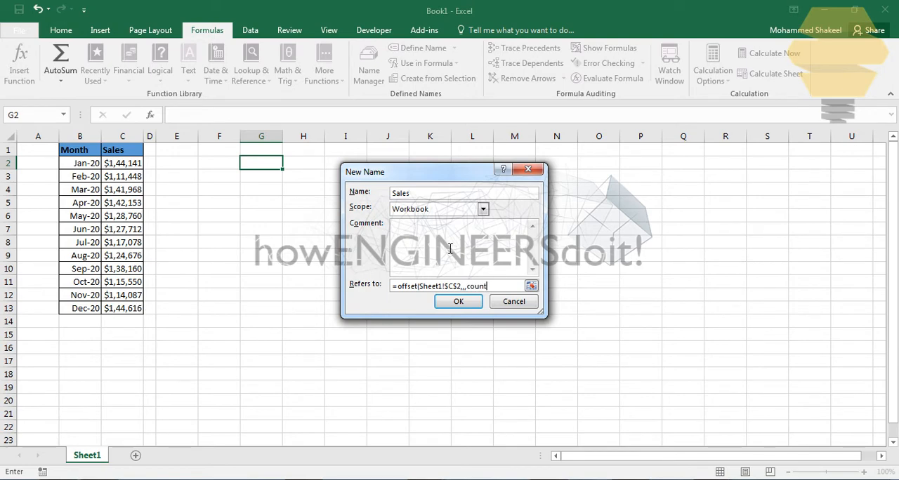
pyautogui.write('a(Sheet1!$C$2:$C$13')
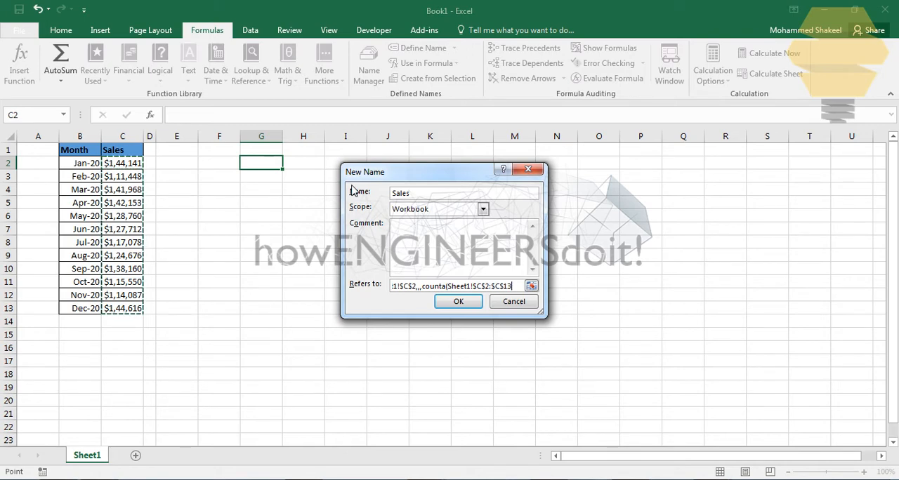
pyautogui.write('$C$1048576)')
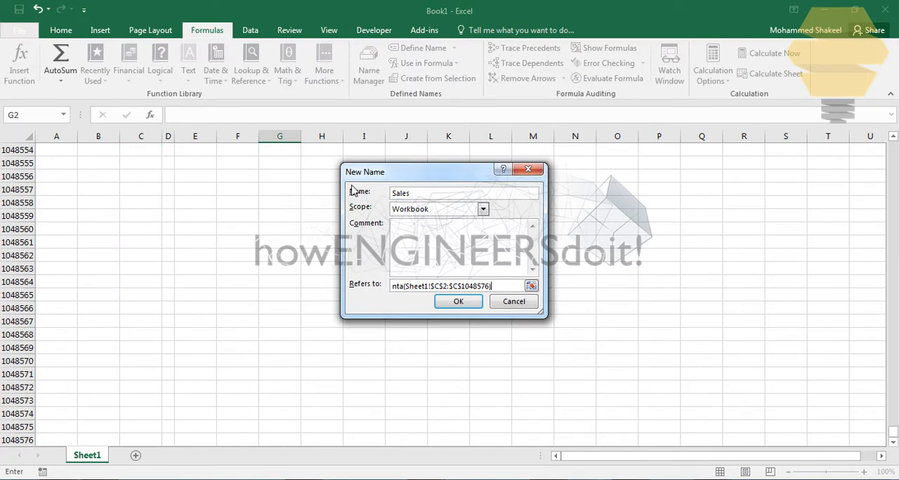
pyautogui.write(',1')
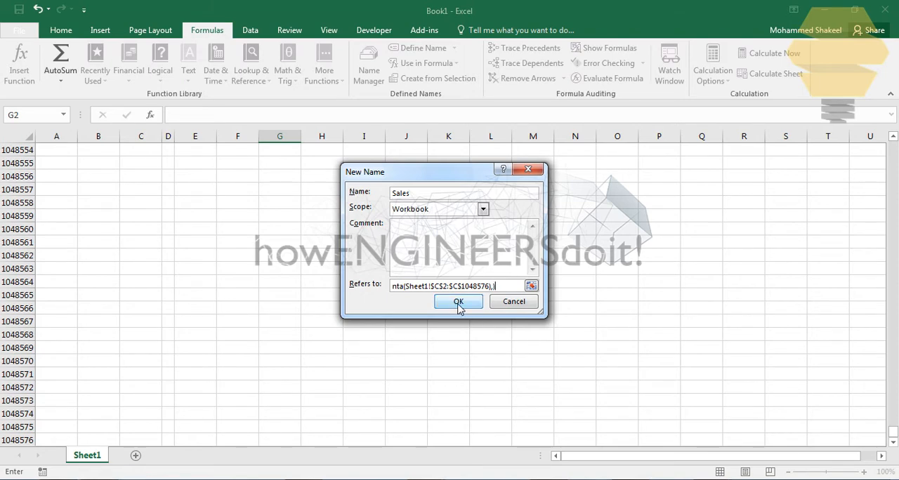
pyautogui.click(458, 301)
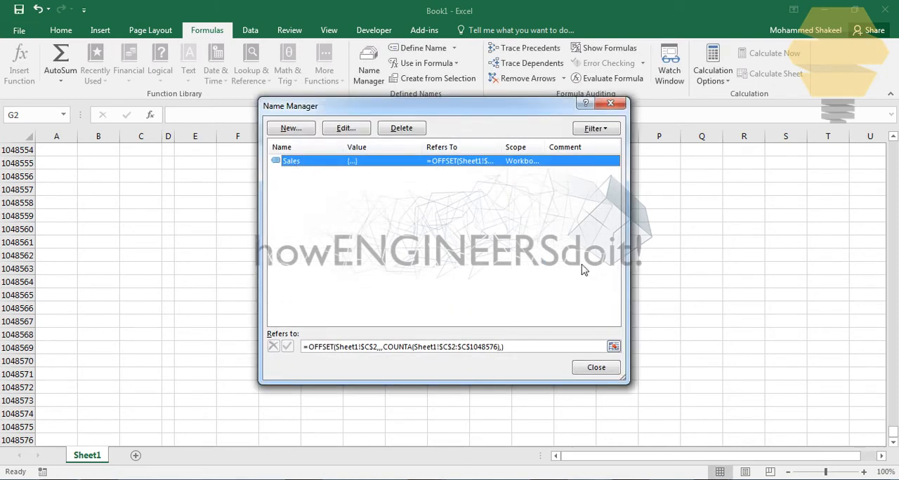
# Start a new name Month with an OFFSET formula anchored at B2.
pyautogui.click(290, 128)
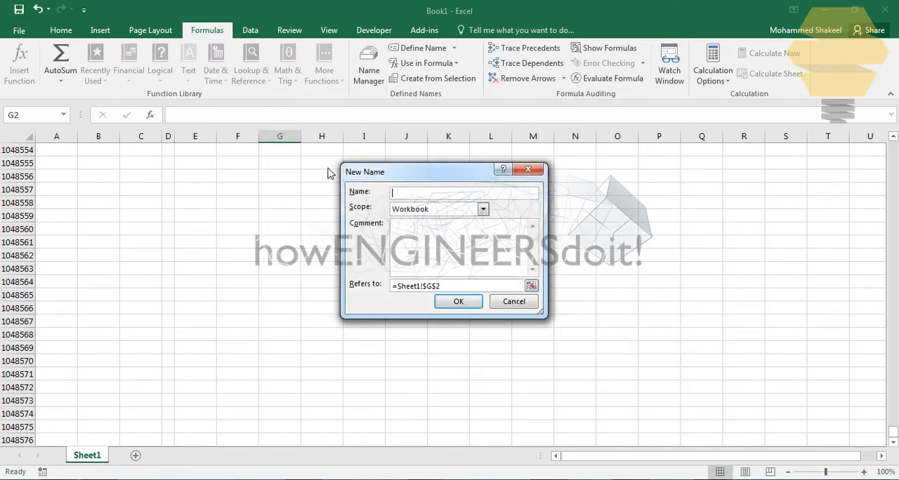
pyautogui.moveTo(421, 191)
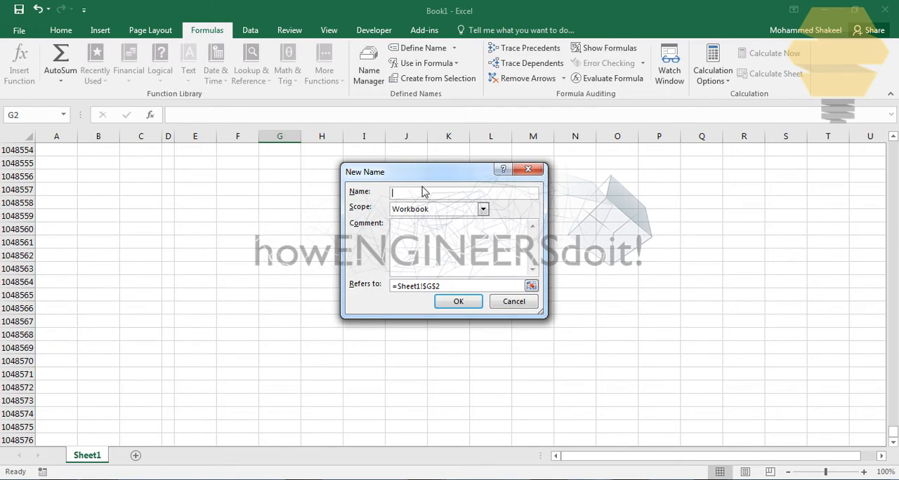
pyautogui.write('Month')
pyautogui.click(457, 287)
pyautogui.write('=o')
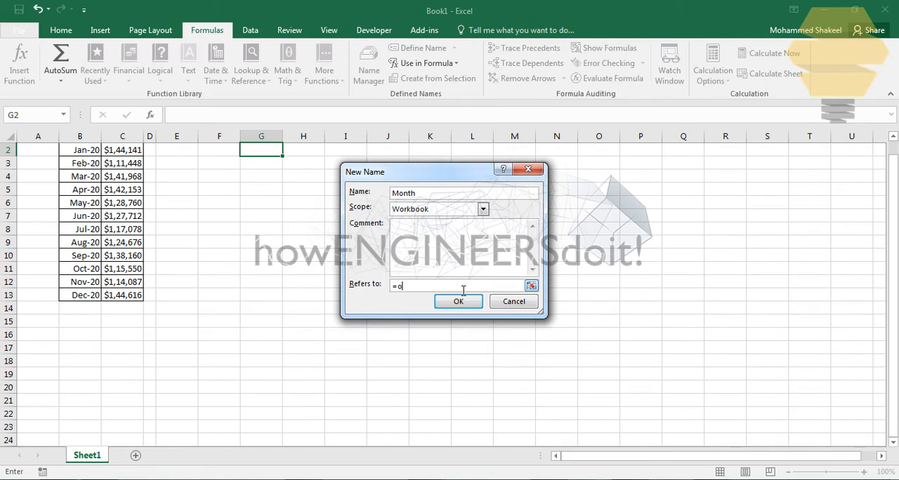
pyautogui.write('ffset')
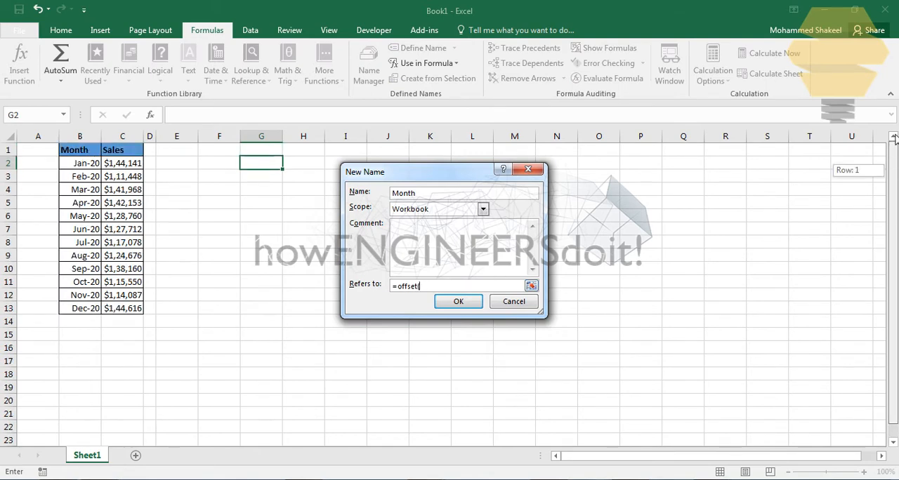
pyautogui.write('(')
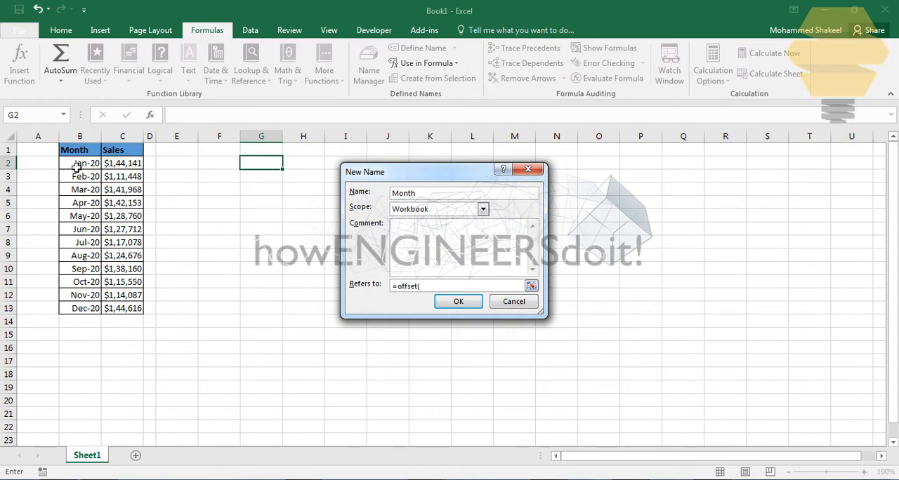
pyautogui.click(79, 163)
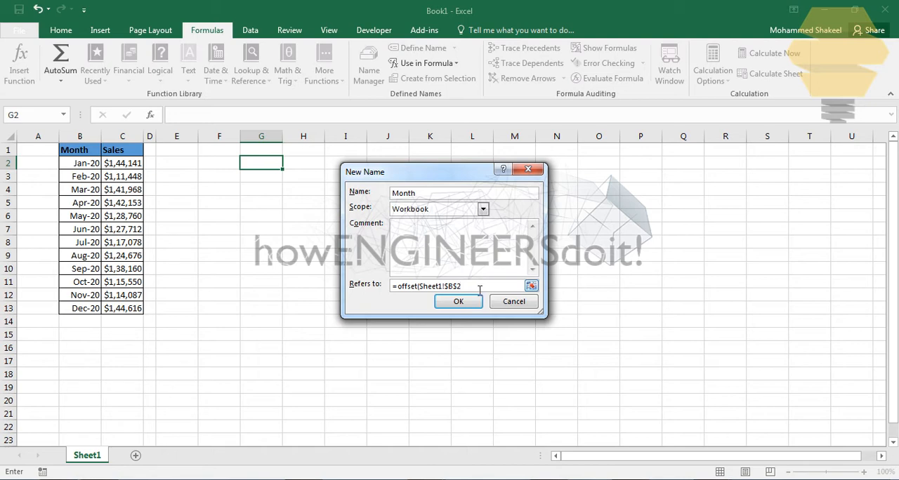
pyautogui.write(',,')
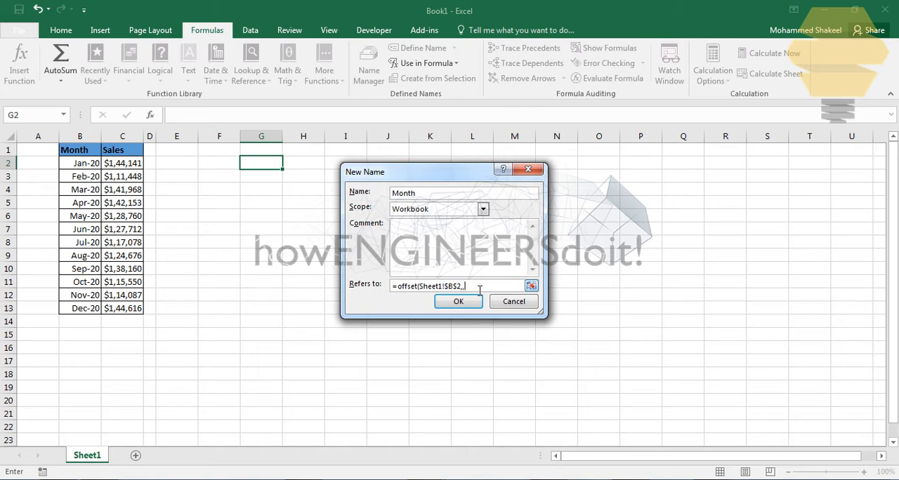
pyautogui.write('0')
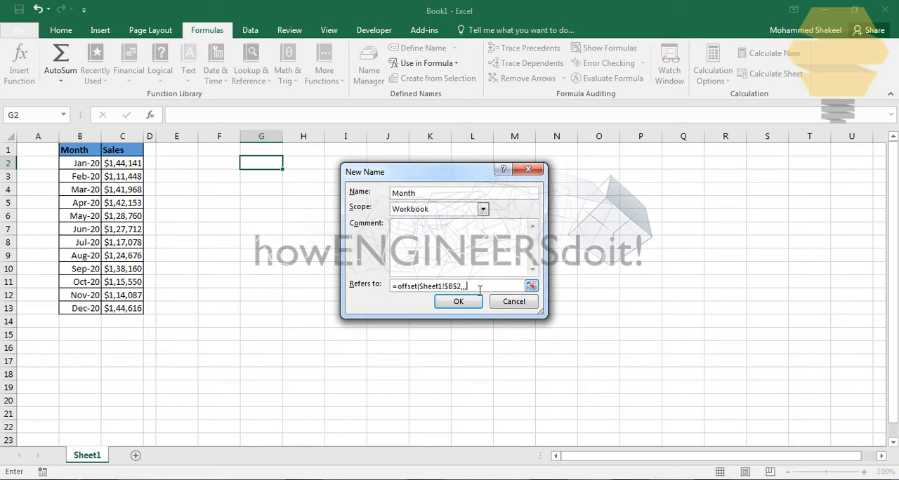
# Complete Month as =OFFSET(Sheet1!$B$2,,,COUNTA(Sheet1!$B$2:$B$1048576)) and confirm.
pyautogui.write('counta')
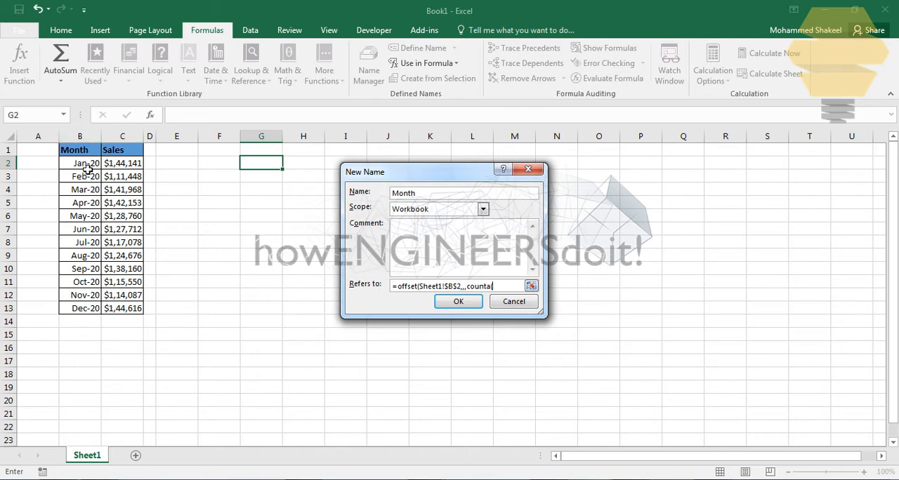
pyautogui.write('(')
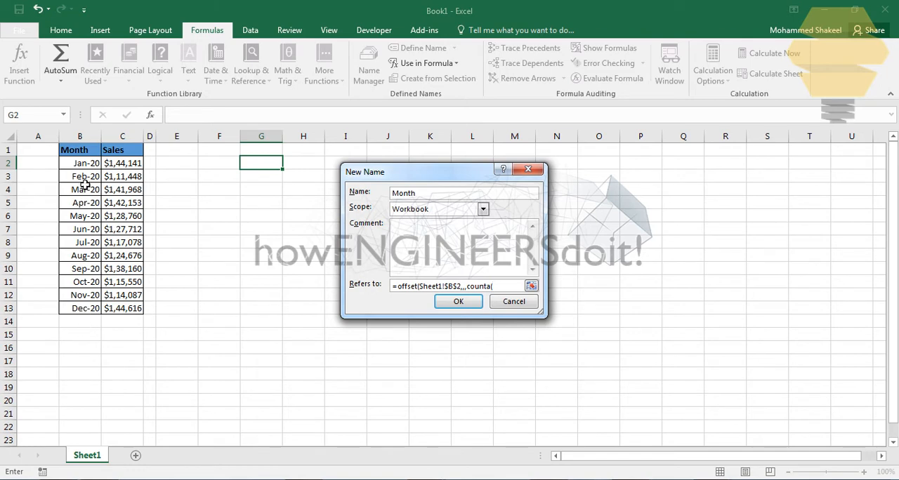
pyautogui.click(78, 163)
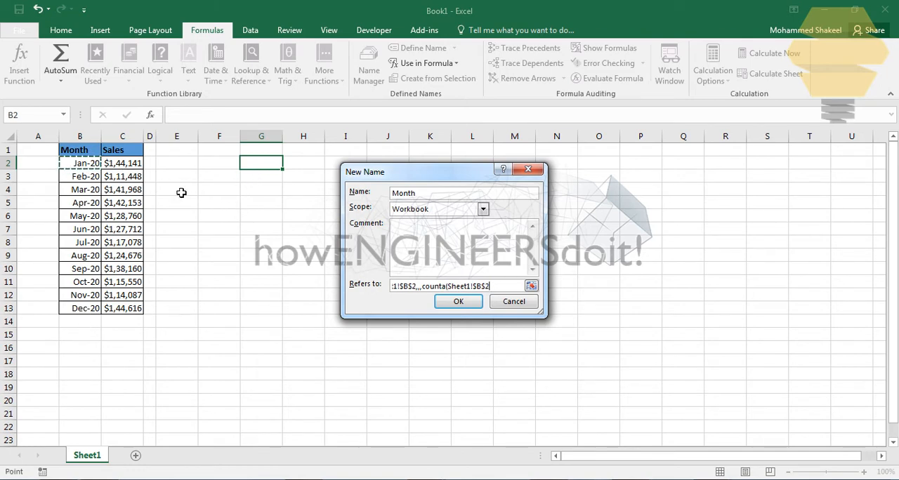
pyautogui.moveTo(239, 208)
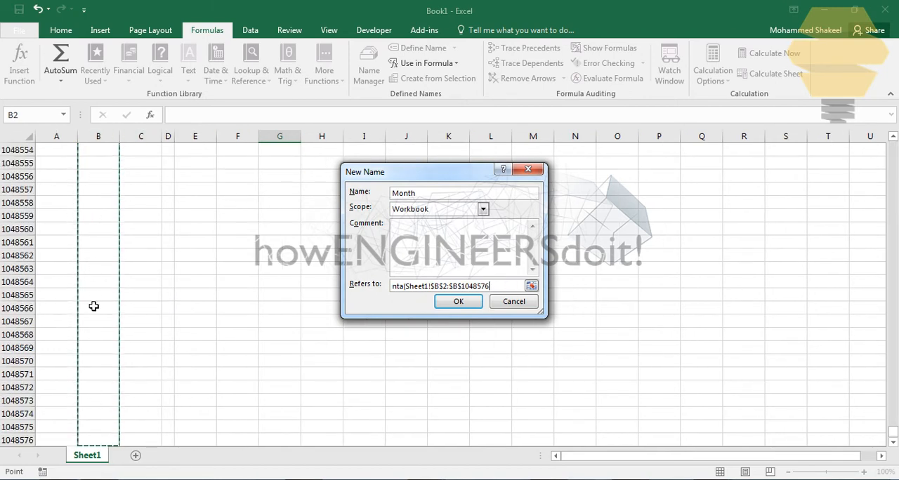
pyautogui.moveTo(219, 203)
pyautogui.write(')')
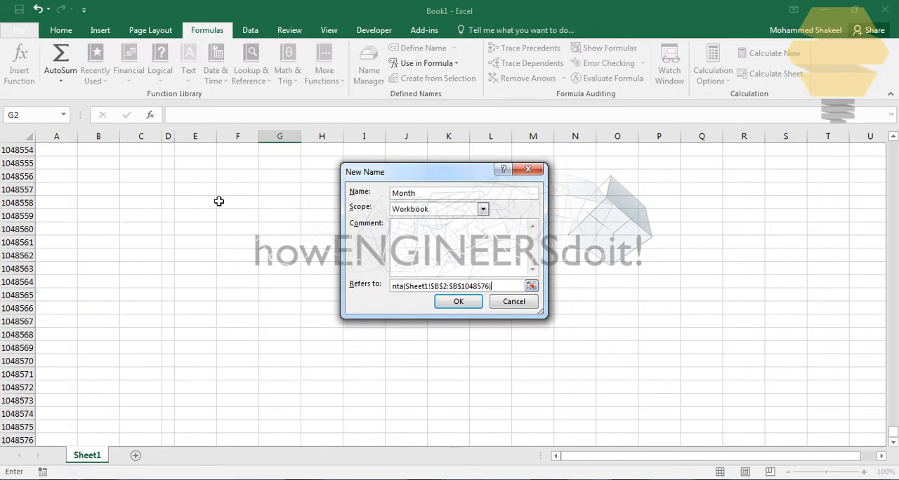
pyautogui.write(',')
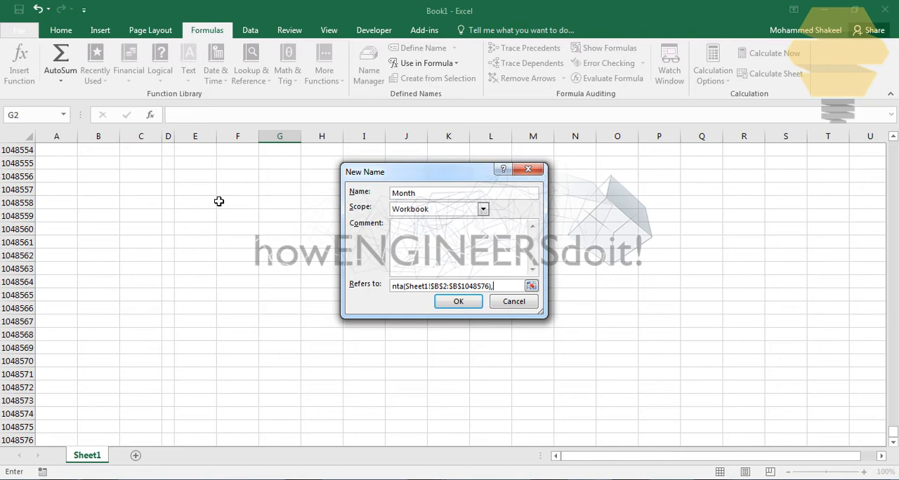
pyautogui.moveTo(391, 280)
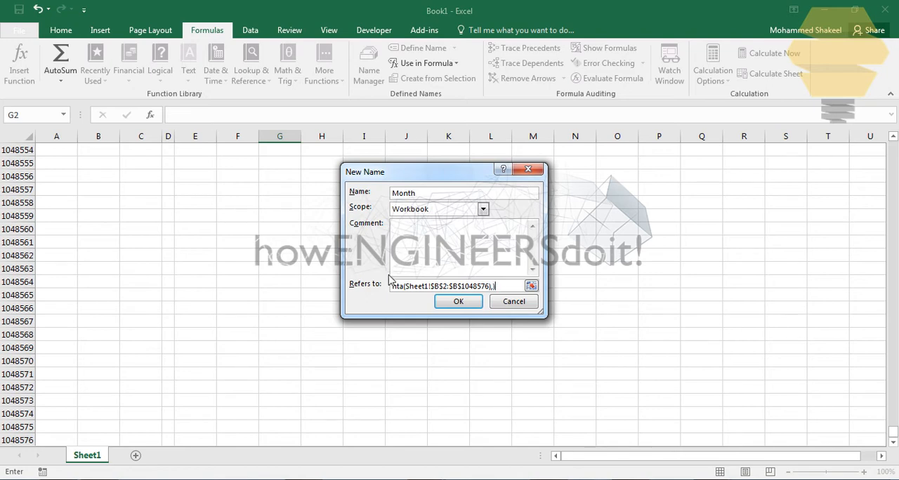
pyautogui.click(457, 301)
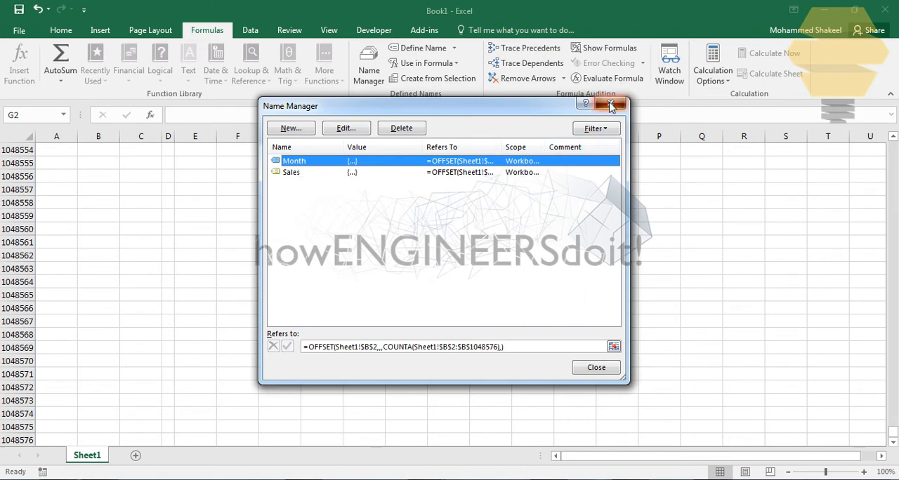
# Insert an empty 2-D column chart and open its Select Data Source settings.
pyautogui.click(610, 105)
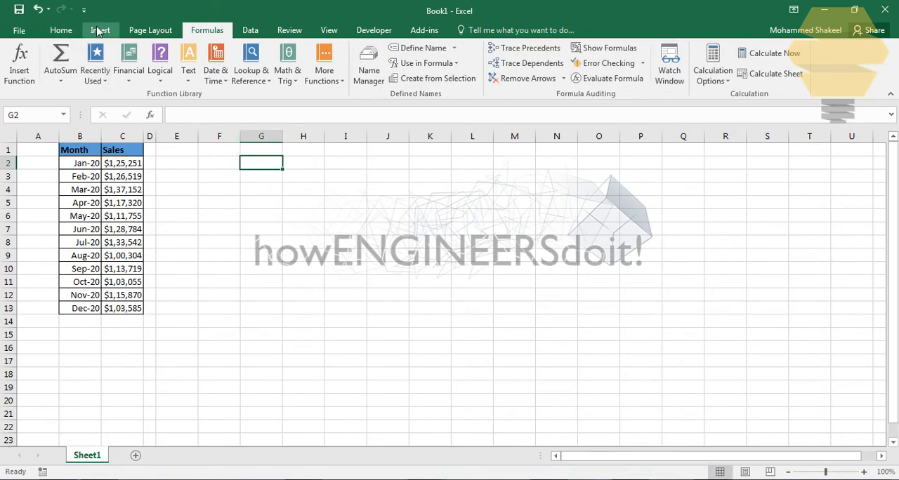
pyautogui.click(364, 53)
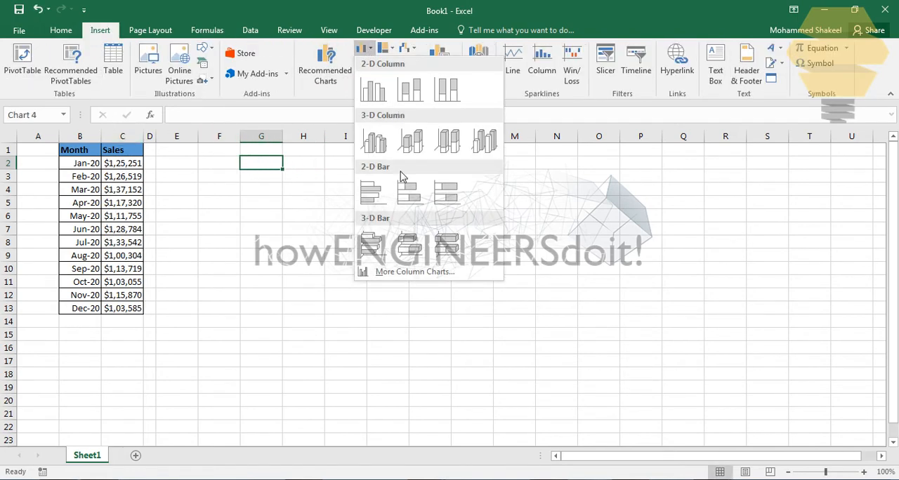
pyautogui.click(374, 90)
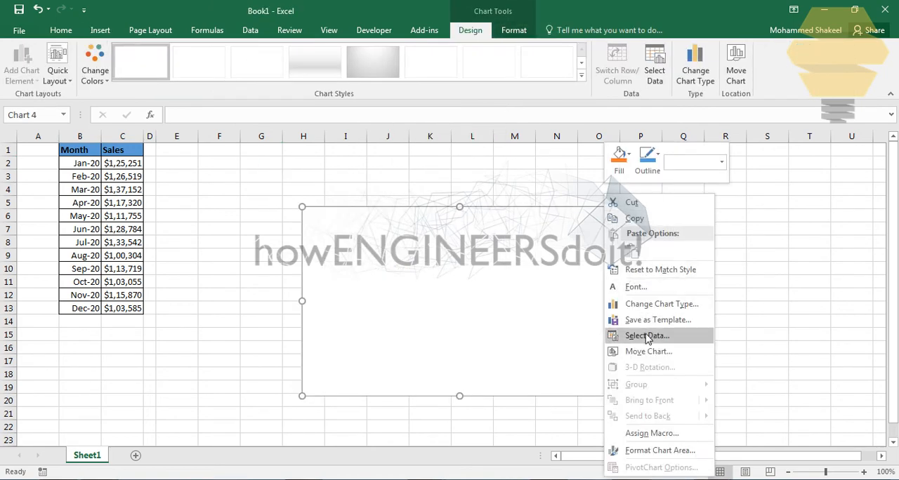
pyautogui.click(646, 335)
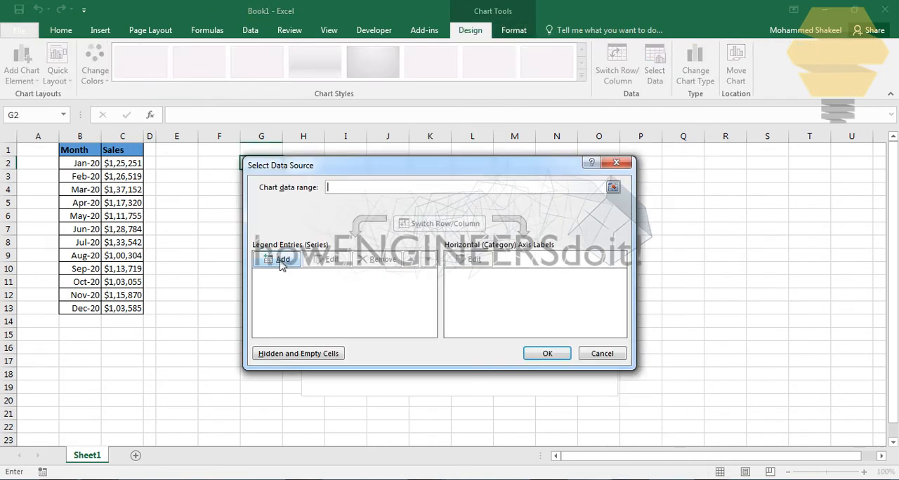
# Add a series named Sales with values =Sheet!Sales, triggering an invalid-reference warning.
pyautogui.click(282, 258)
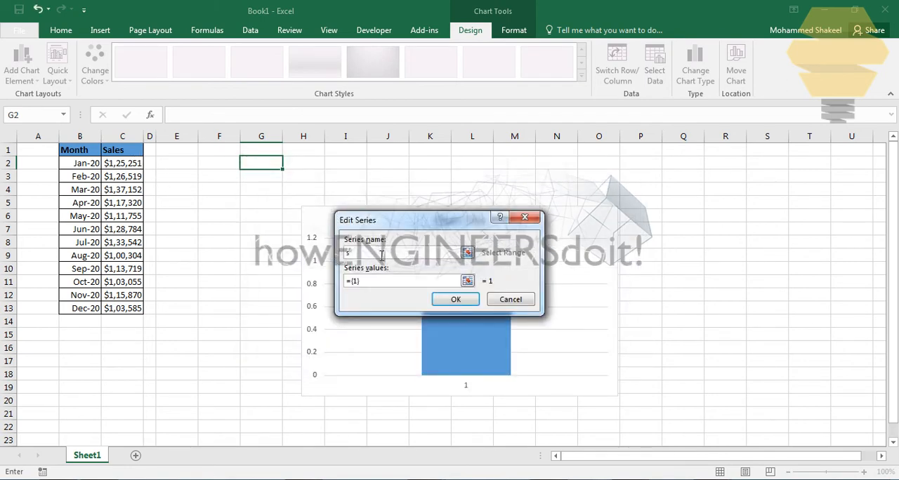
pyautogui.write('Sales')
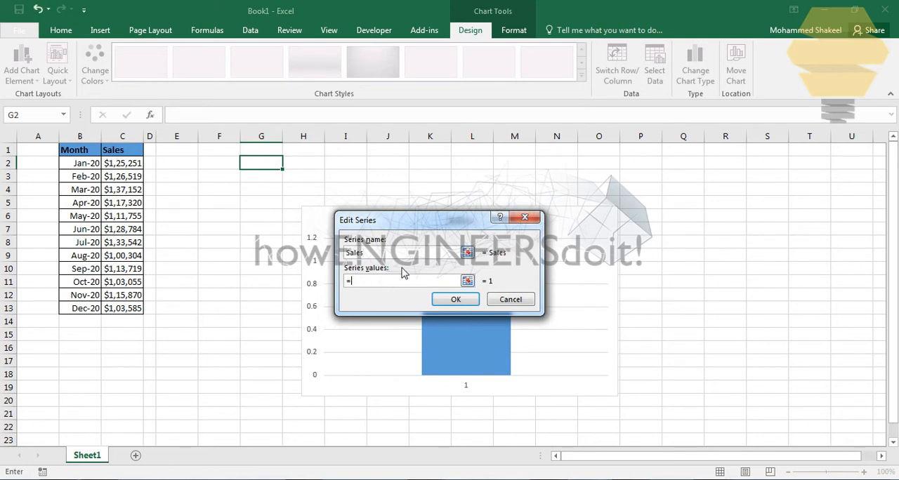
pyautogui.write('Sheet')
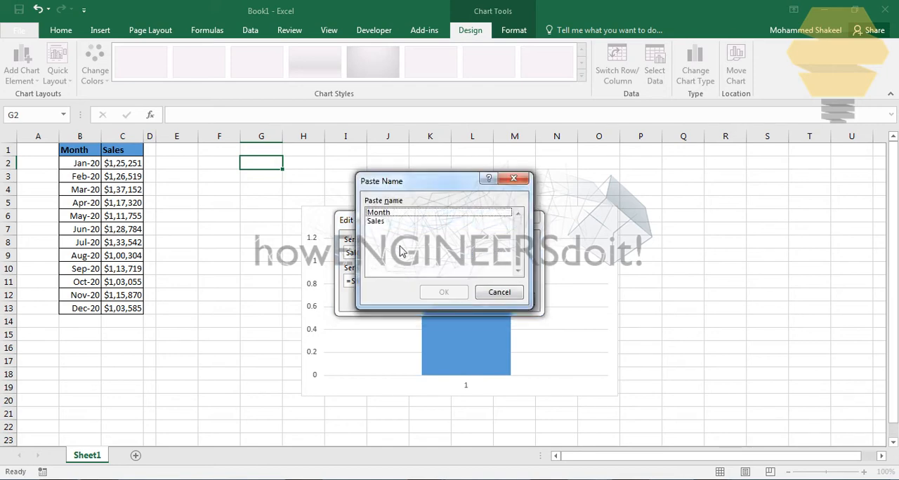
pyautogui.click(444, 292)
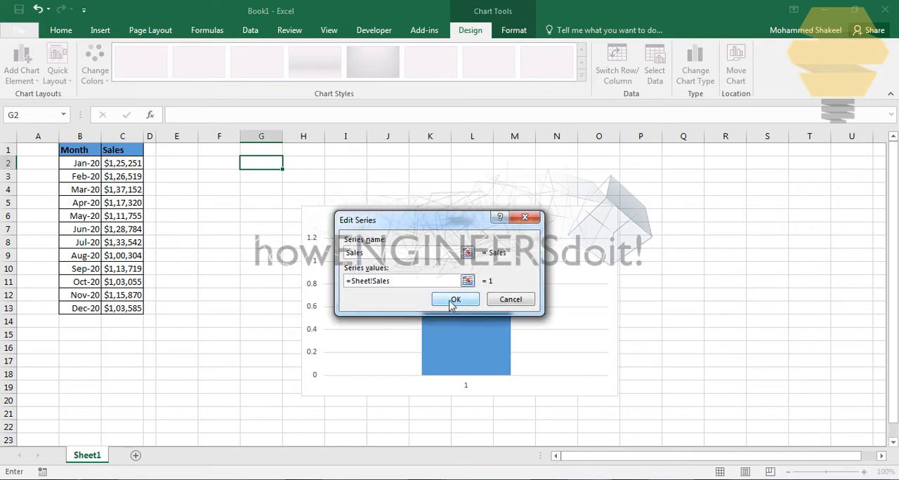
pyautogui.click(455, 300)
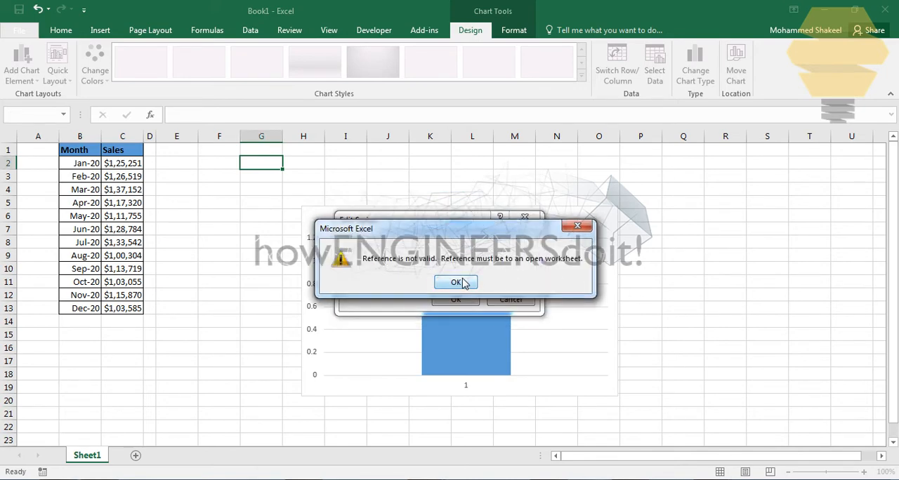
# Correct the series values to =Sheet1!Sales and confirm.
pyautogui.click(455, 283)
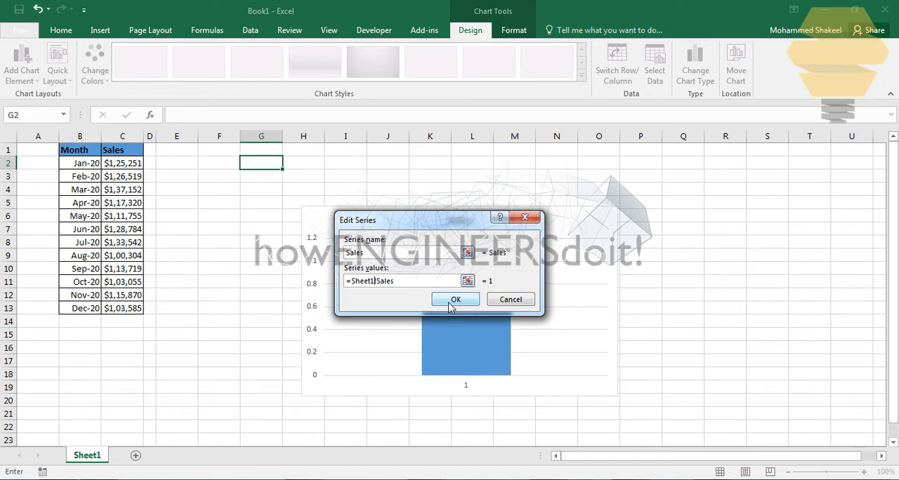
pyautogui.click(455, 299)
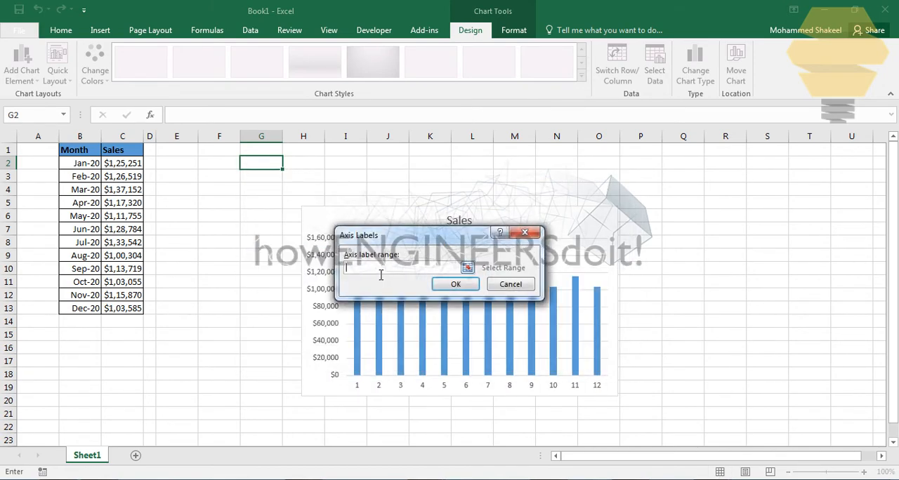
# Set the horizontal axis labels to =Sheet1!Month.
pyautogui.write('=She')
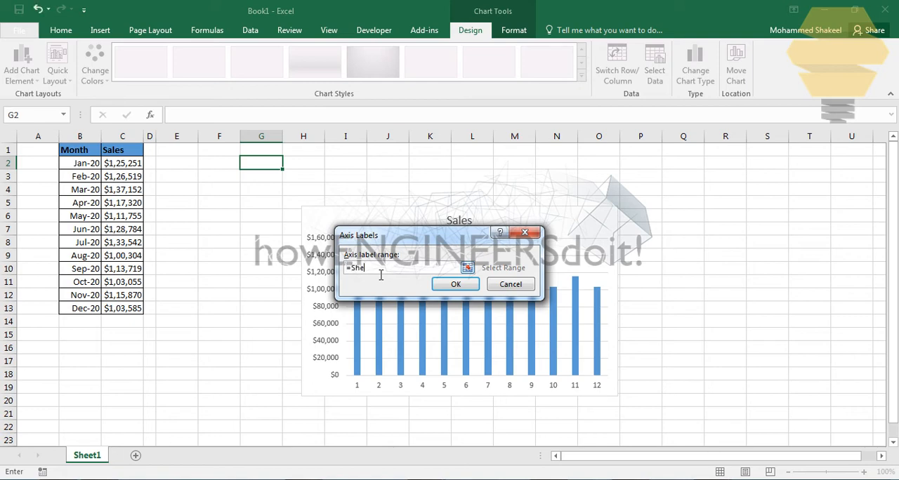
pyautogui.write('et1!')
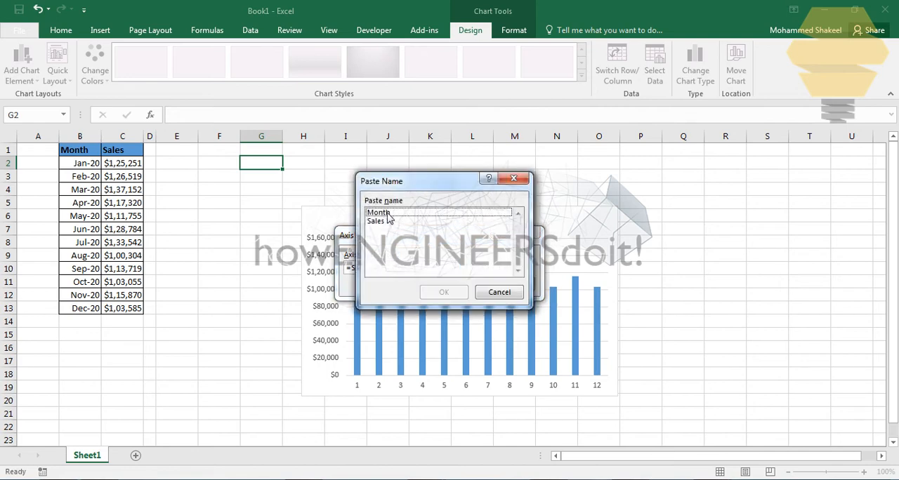
pyautogui.click(444, 292)
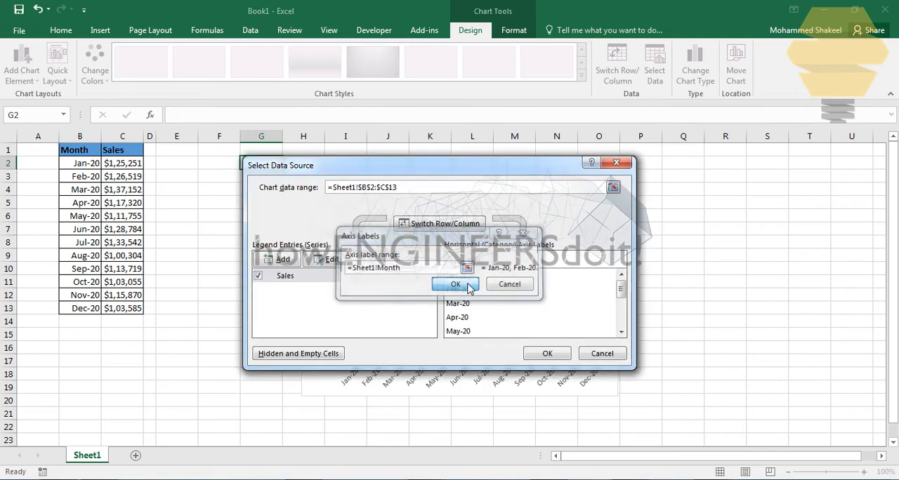
pyautogui.click(455, 284)
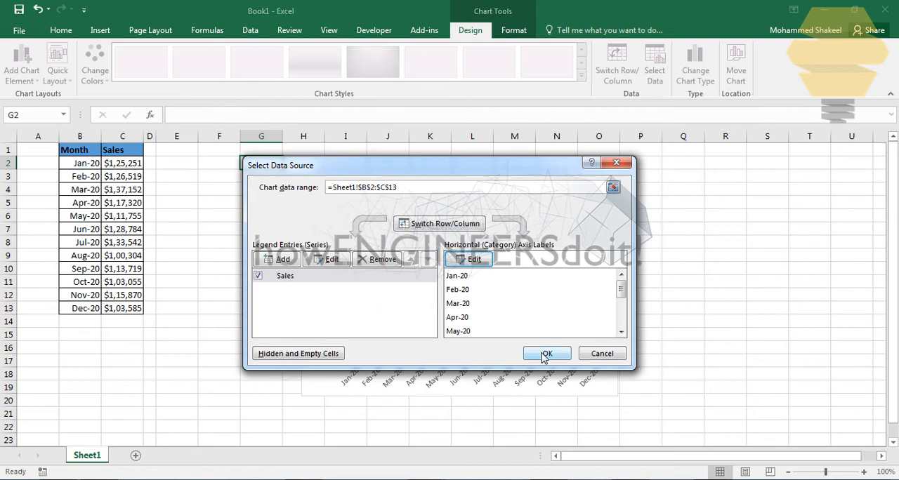
# Add rows Jan-21 through Jun-21 with sales so the chart extends automatically.
pyautogui.click(547, 354)
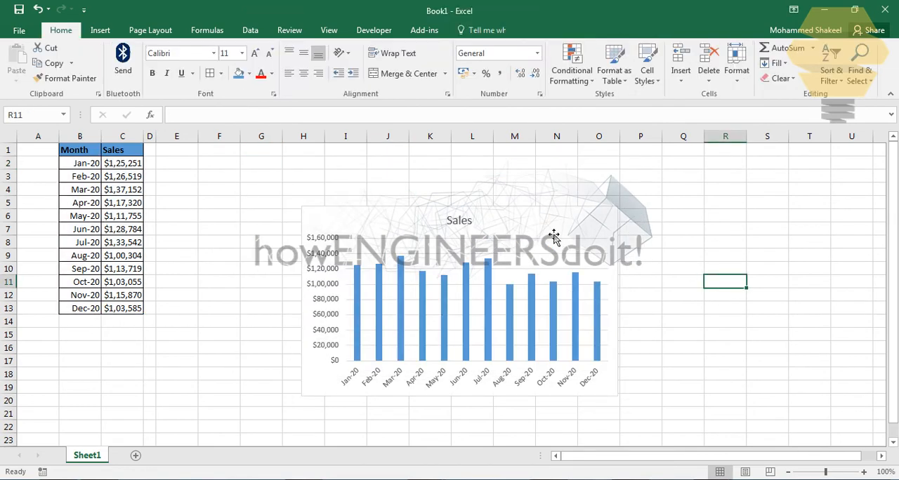
pyautogui.click(79, 320)
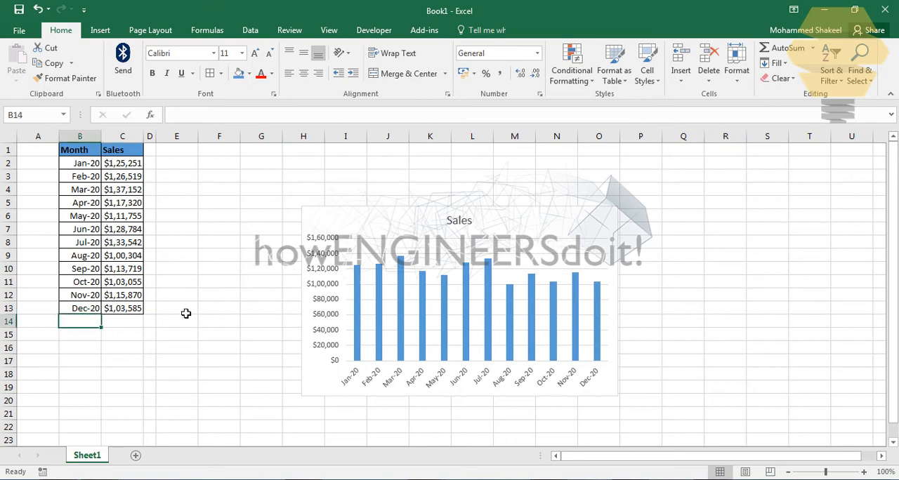
pyautogui.write('Jan-21')
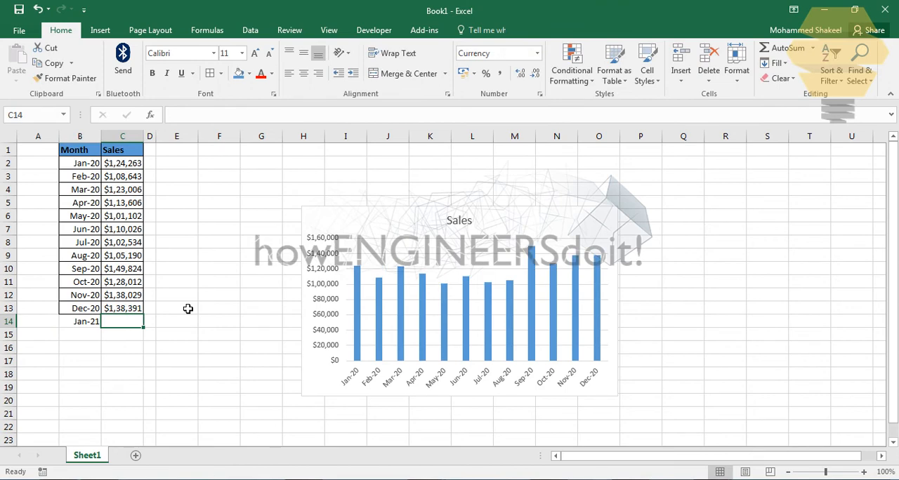
pyautogui.click(122, 309)
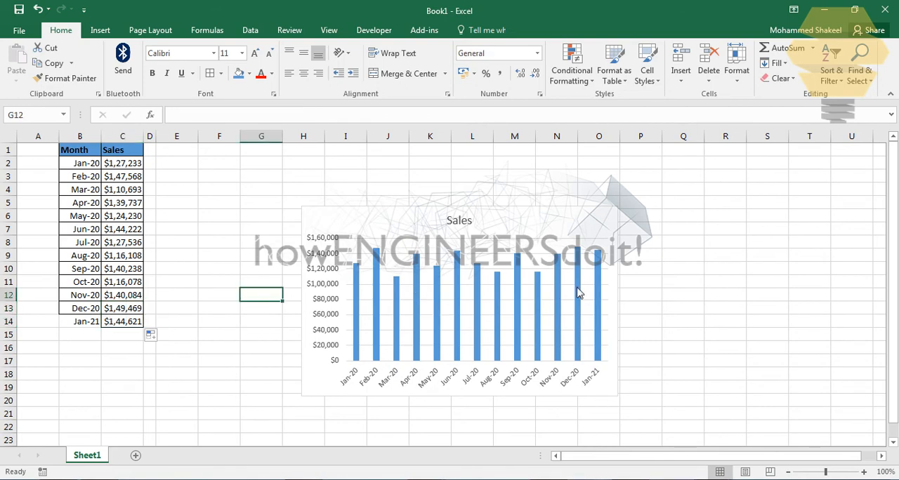
pyautogui.moveTo(597, 264)
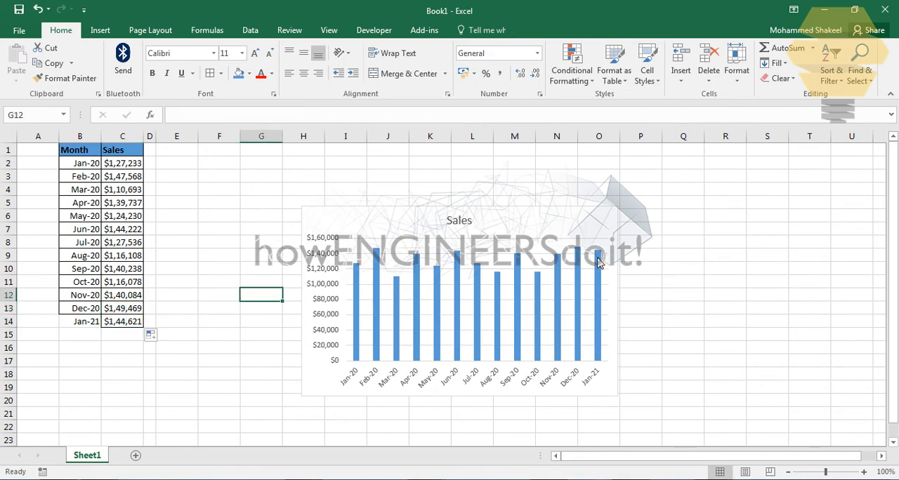
pyautogui.moveTo(556, 216)
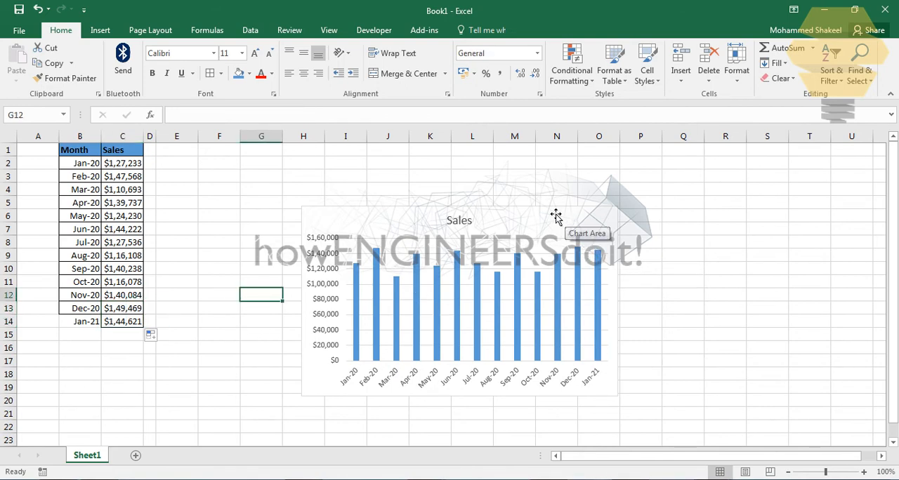
pyautogui.click(79, 321)
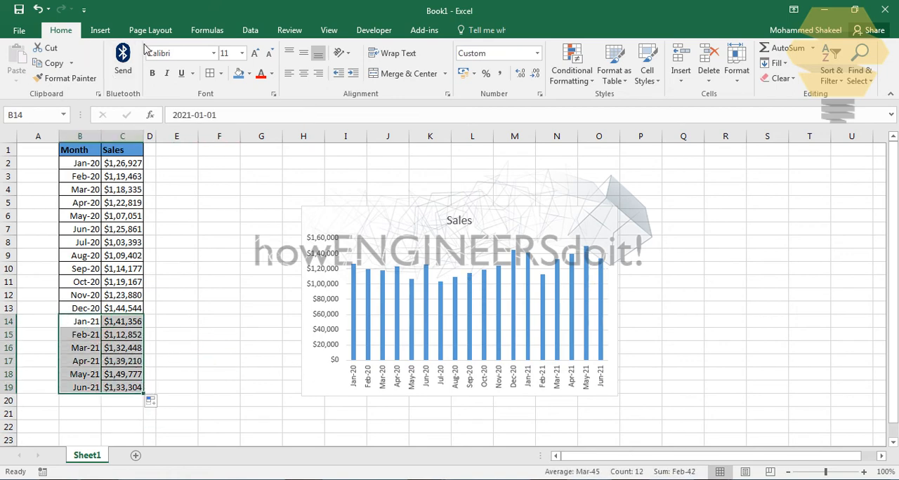
pyautogui.click(219, 151)
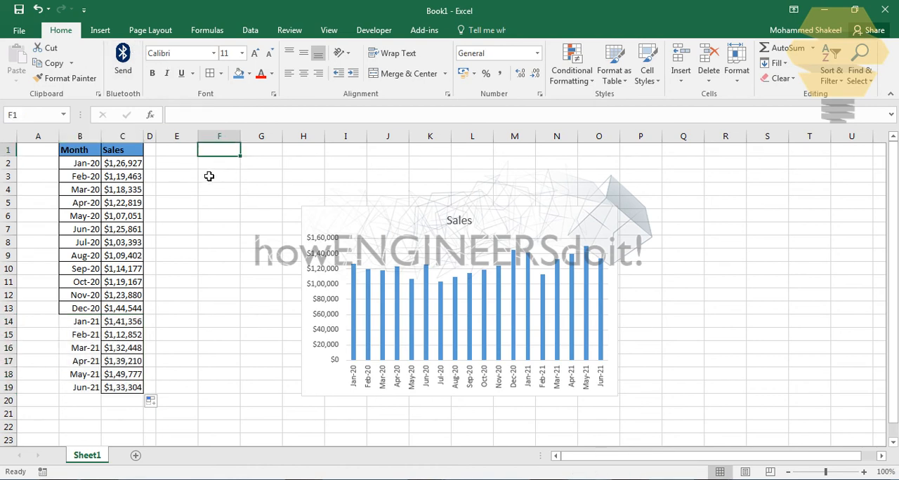
pyautogui.click(219, 163)
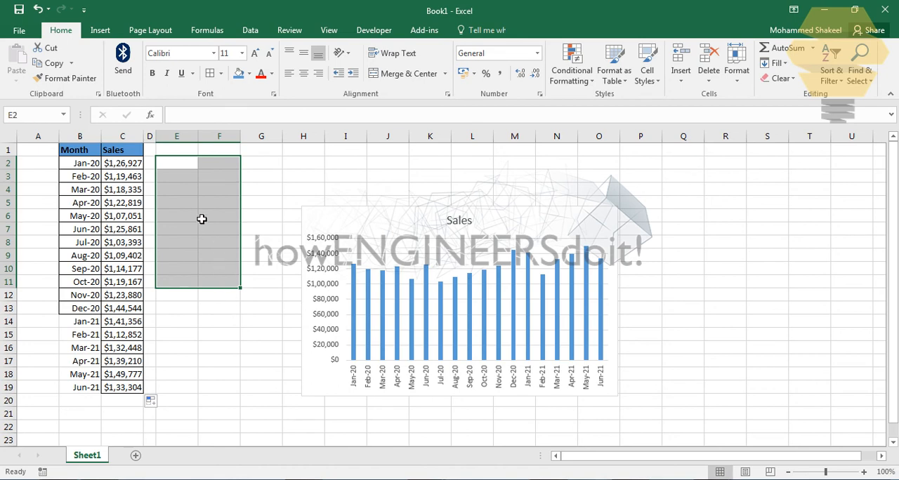
pyautogui.click(177, 163)
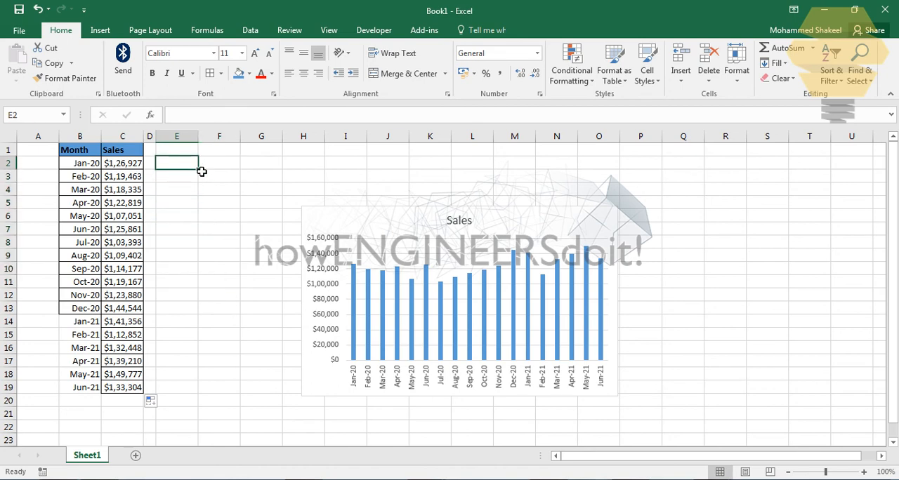
pyautogui.moveTo(177, 163); pyautogui.dragTo(219, 309)
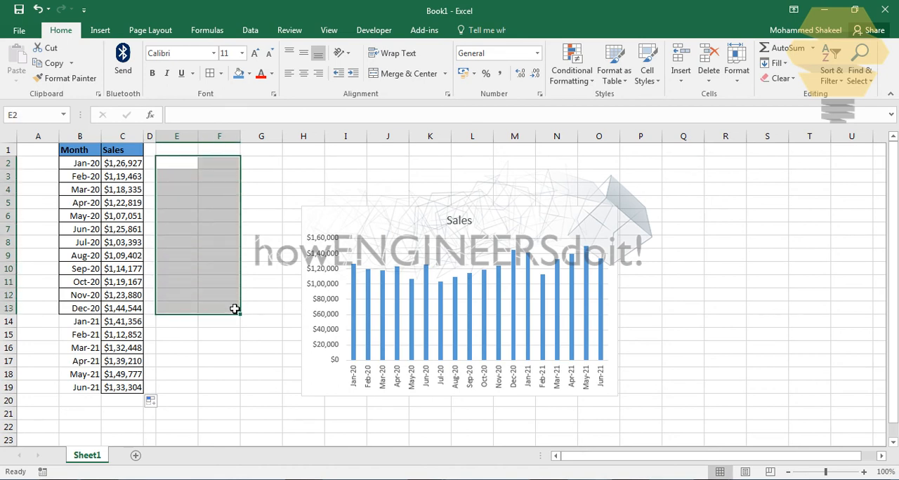
pyautogui.click(219, 202)
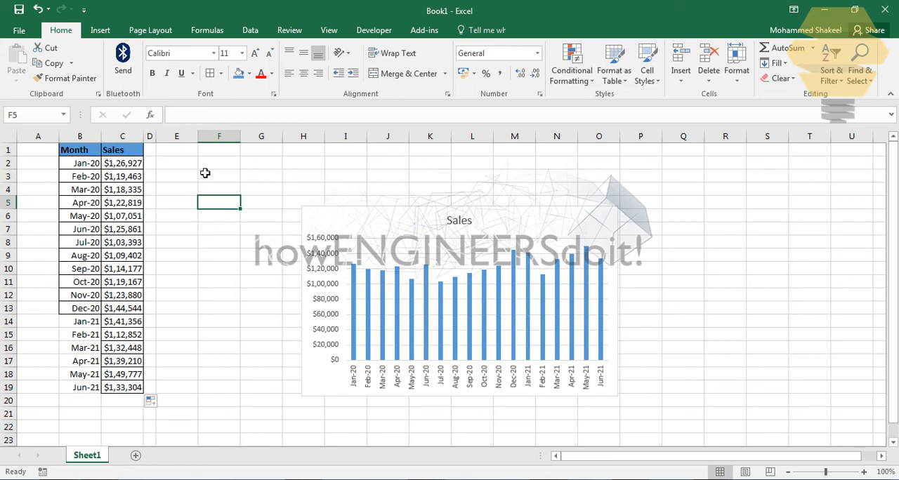
pyautogui.click(261, 163)
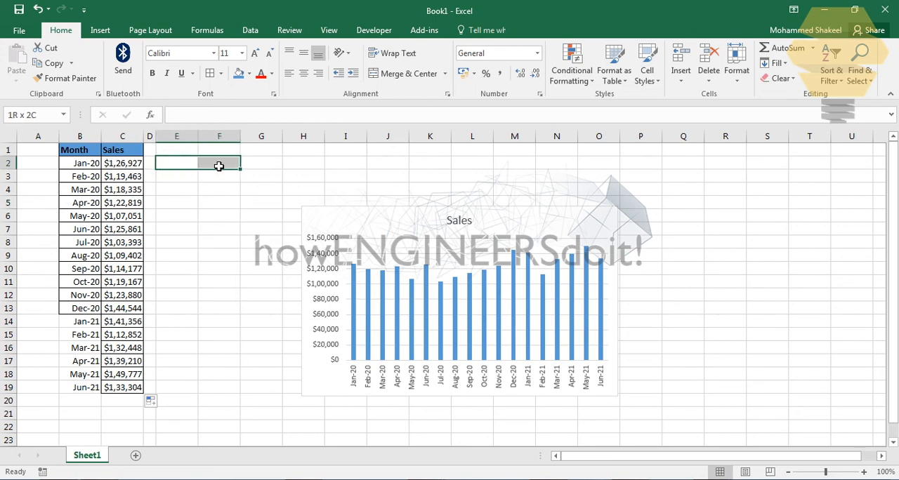
pyautogui.moveTo(219, 163); pyautogui.dragTo(232, 301)
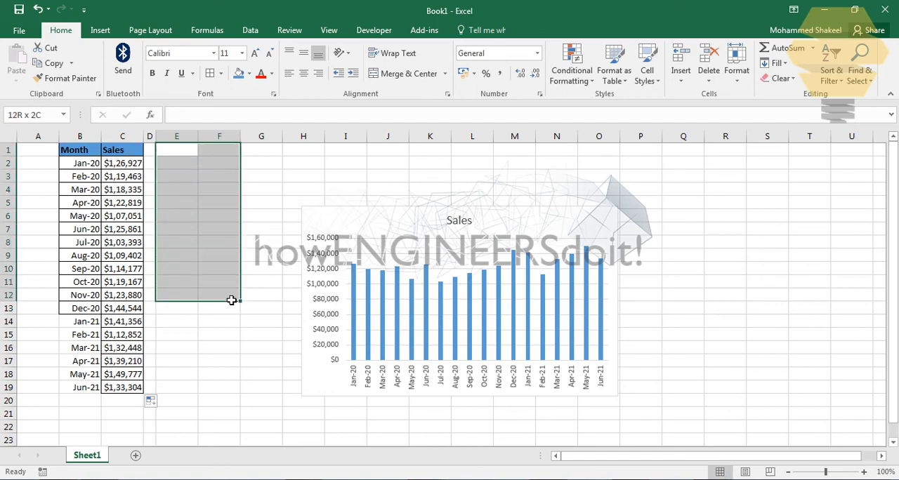